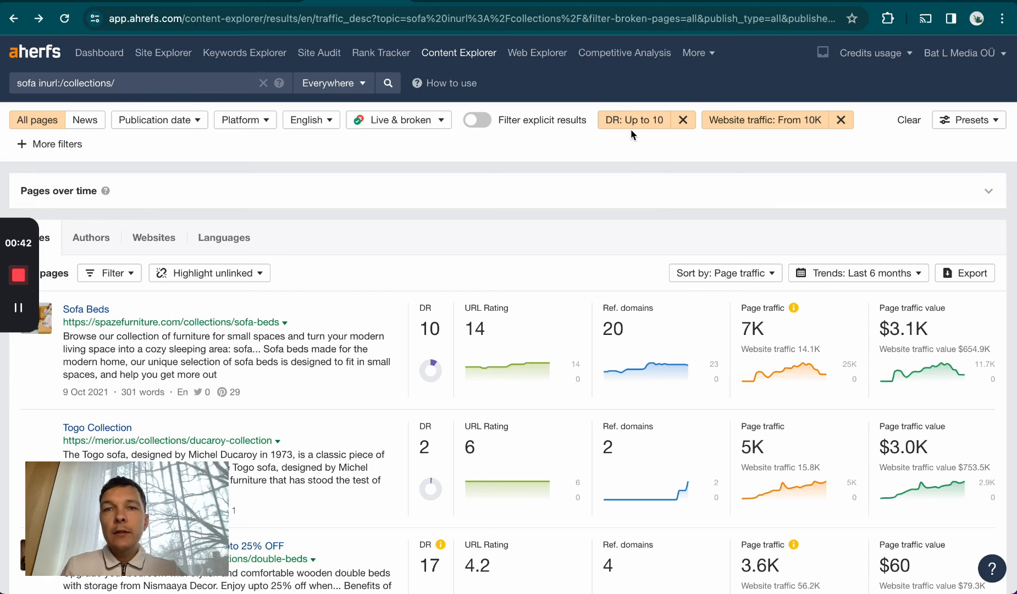
mouse_move(644, 189)
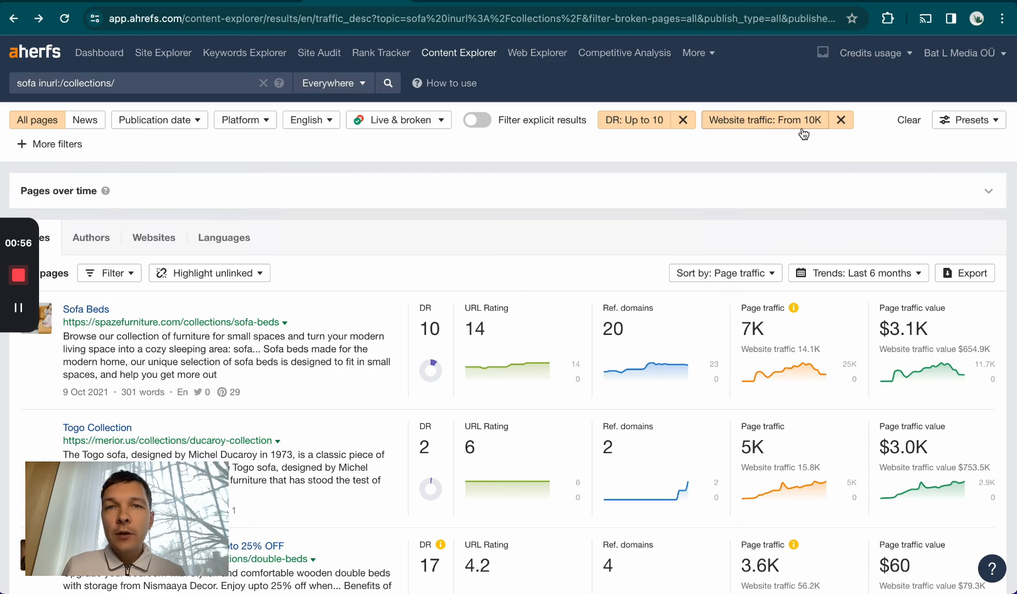
mouse_move(793, 132)
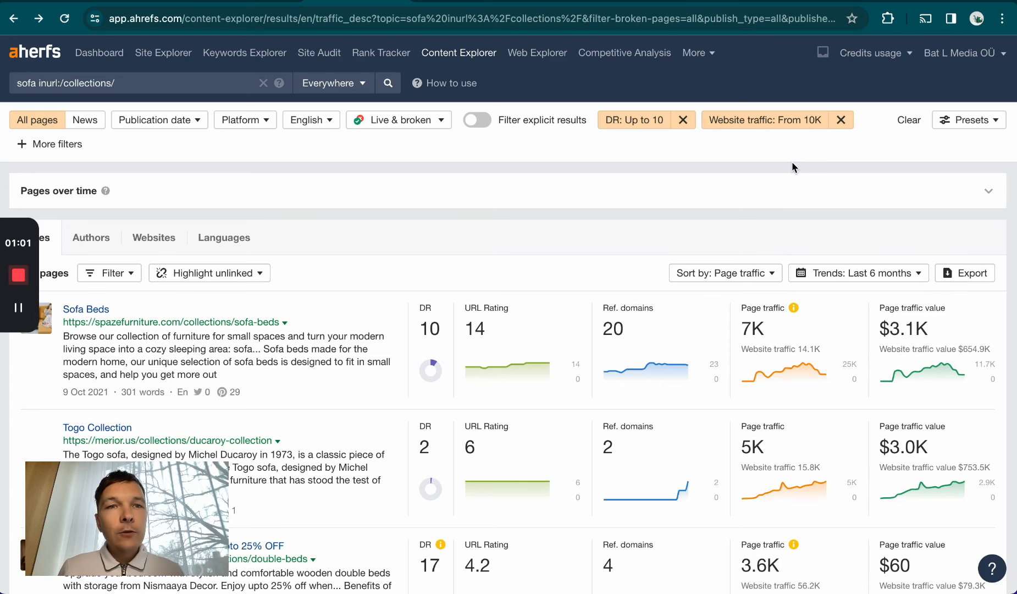
mouse_move(491, 248)
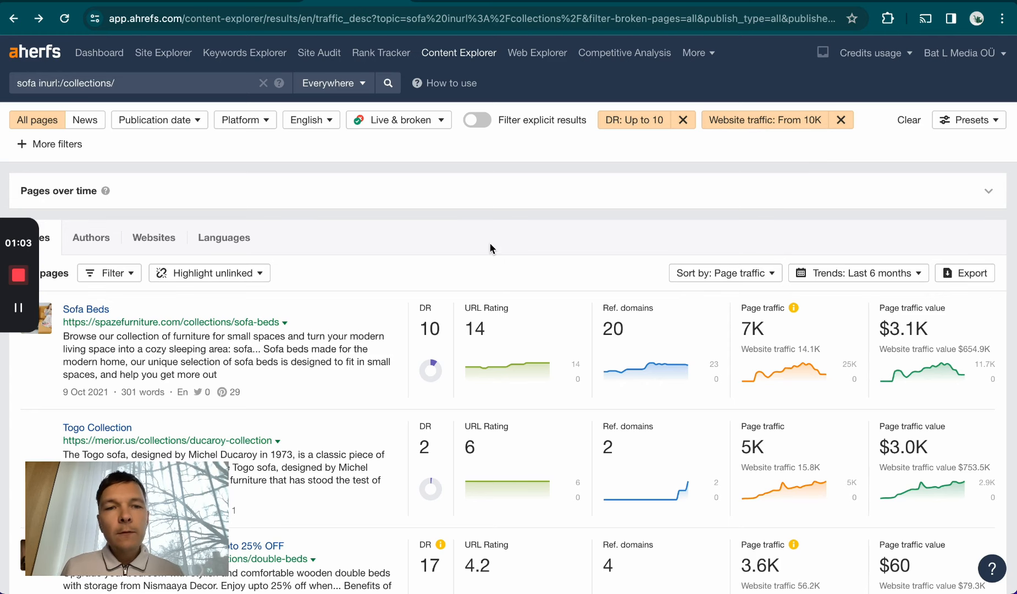
Step: Scroll through the merior.us Togo Collection page to review its products
scroll(down, 3)
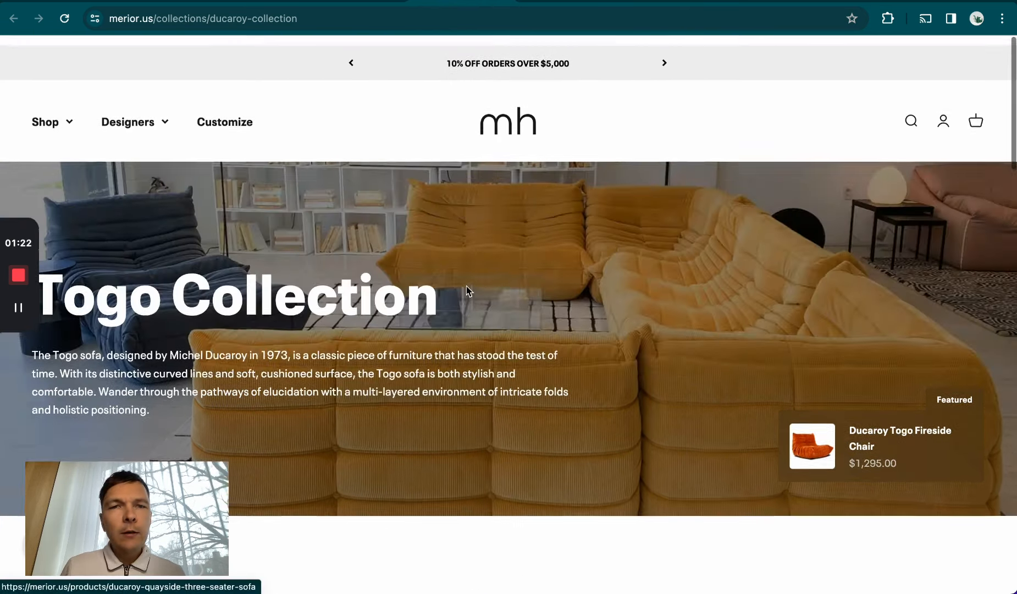
scroll(down, 3)
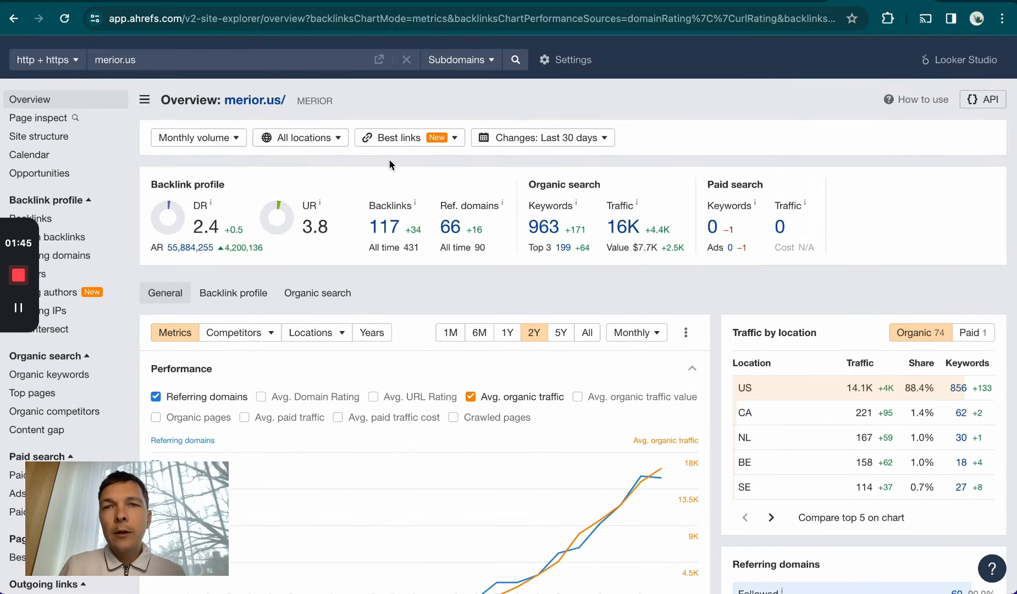
Step: Scroll the merior.us overview down to the Backlink profile and Organic search charts
scroll(down, 3)
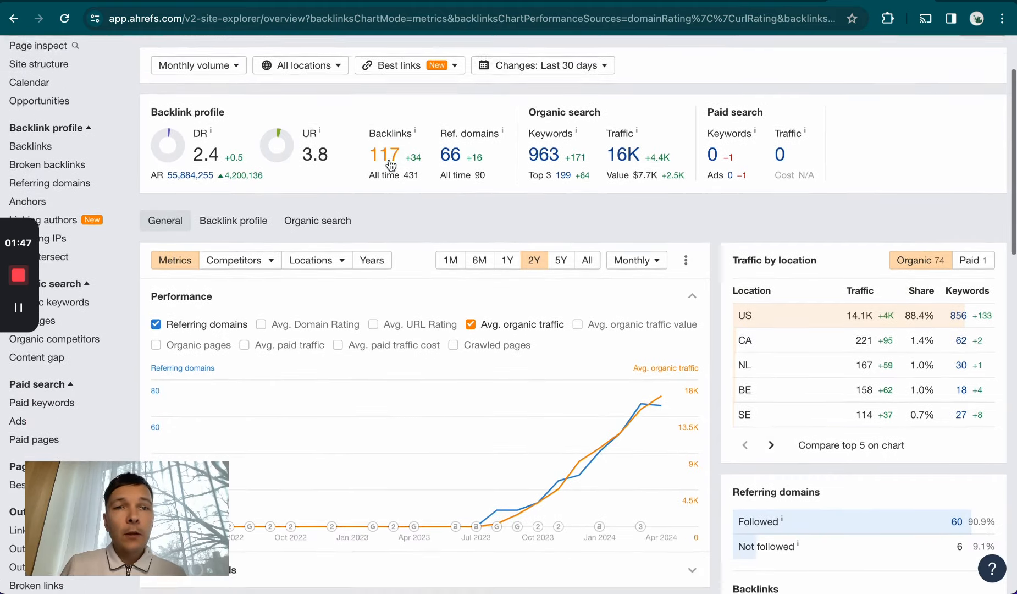
scroll(down, 3)
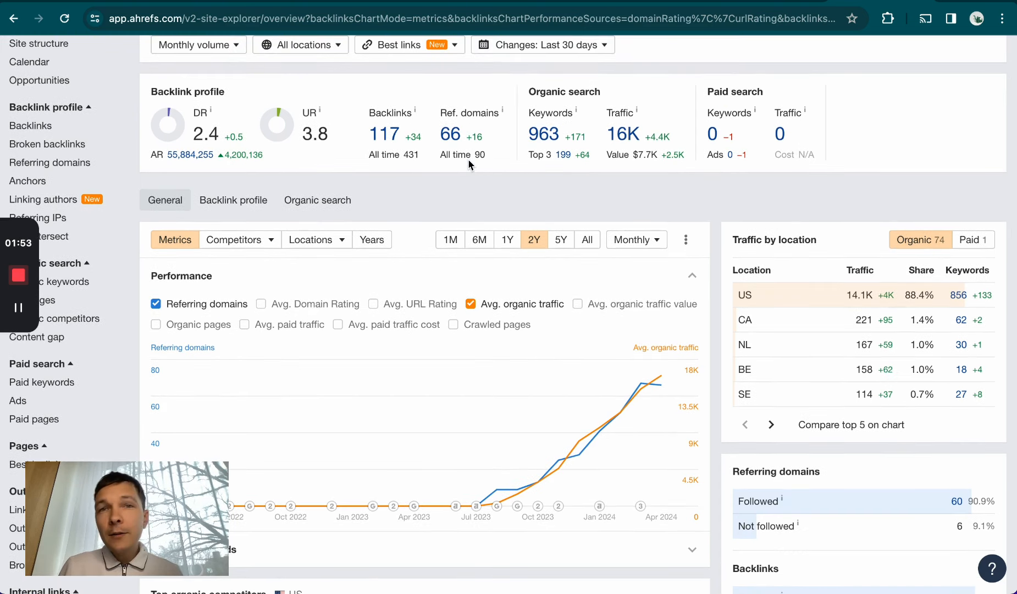
mouse_move(214, 118)
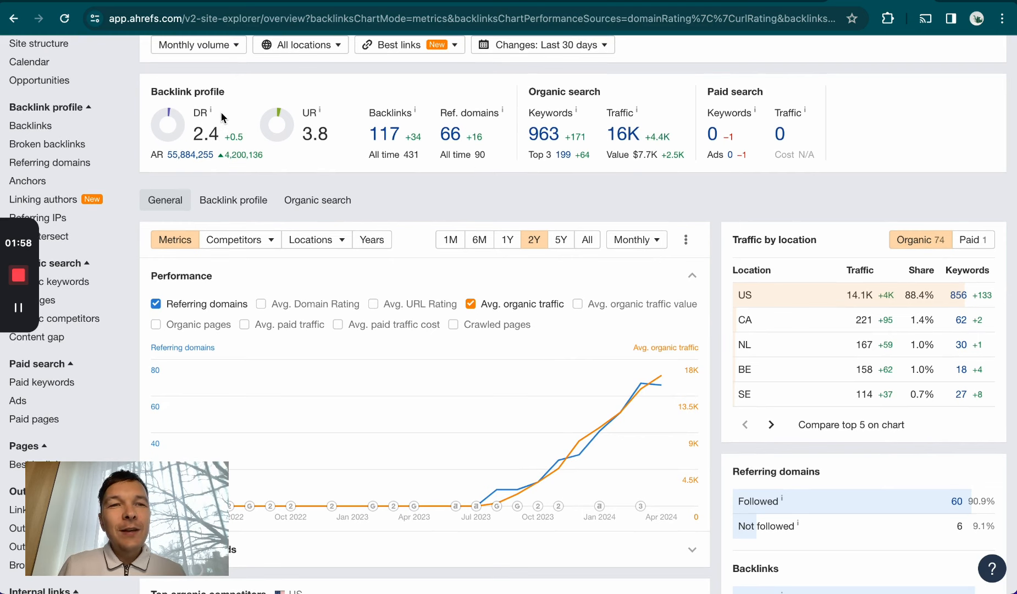
mouse_move(160, 122)
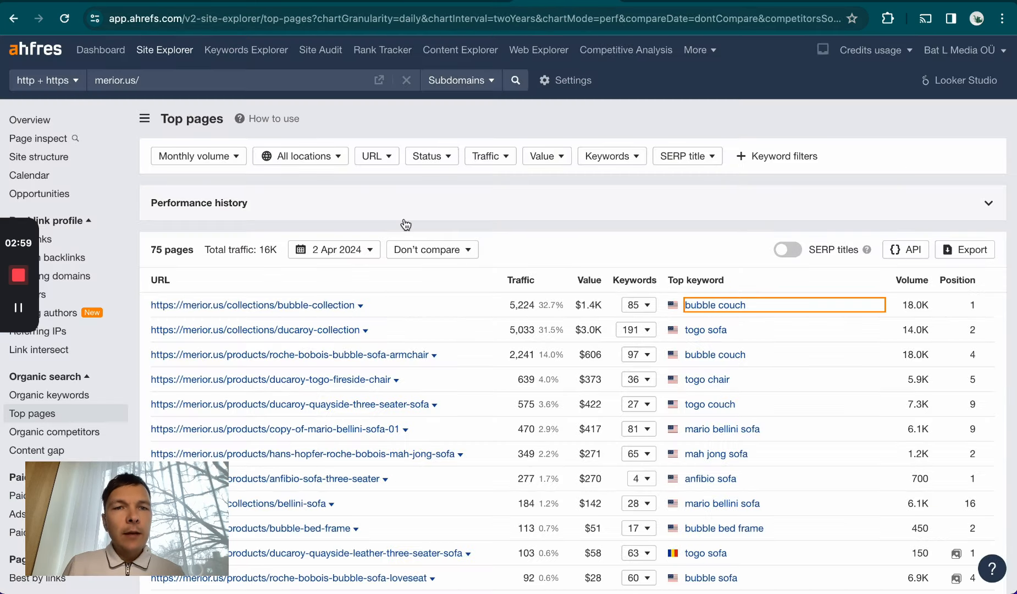
Step: Scroll through the 75 merior.us top pages, led by the bubble collection with 5,224 traffic
scroll(down, 3)
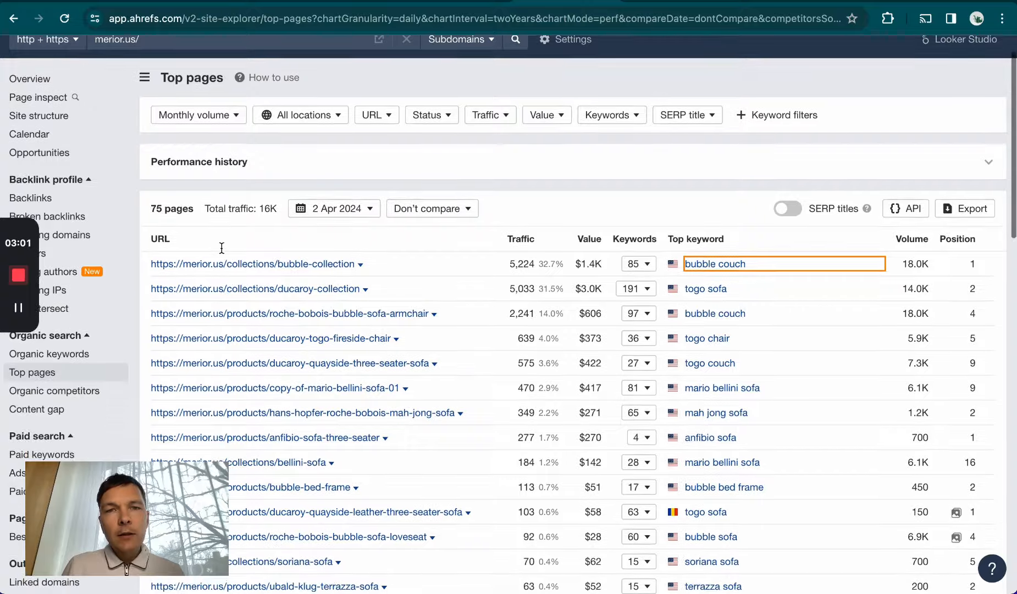
scroll(down, 3)
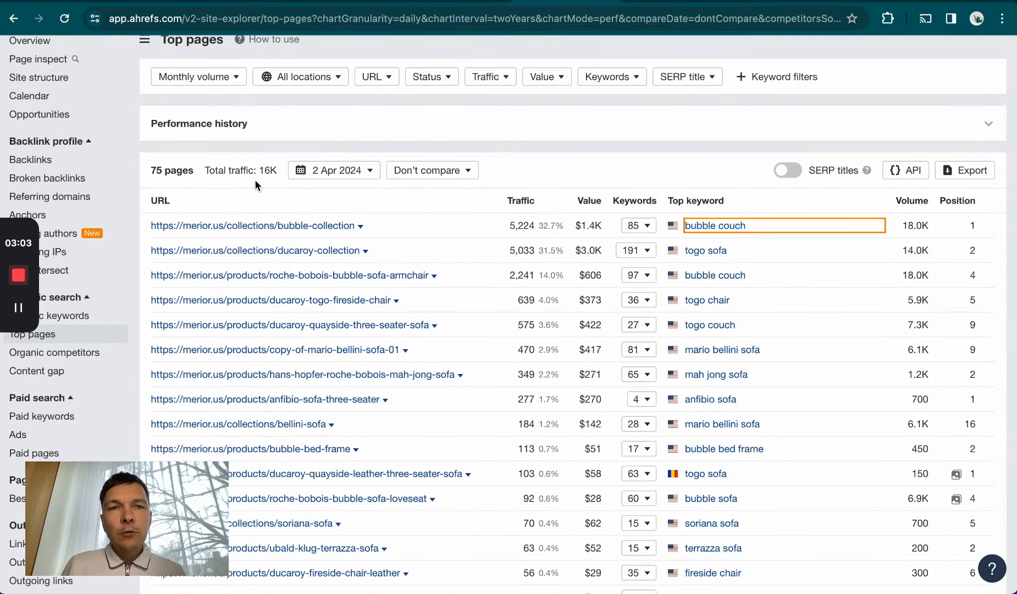
scroll(down, 3)
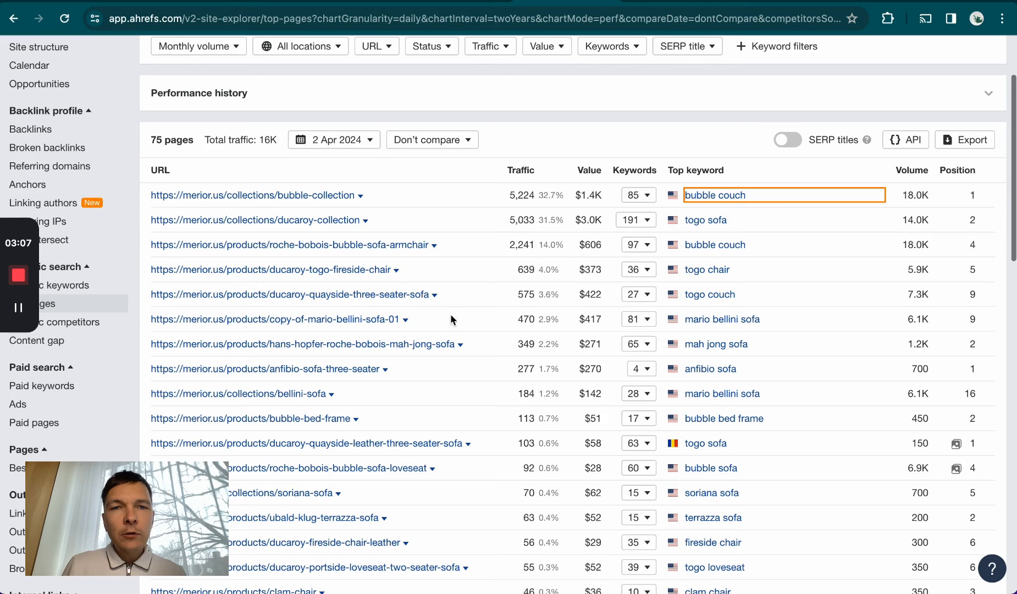
mouse_move(260, 217)
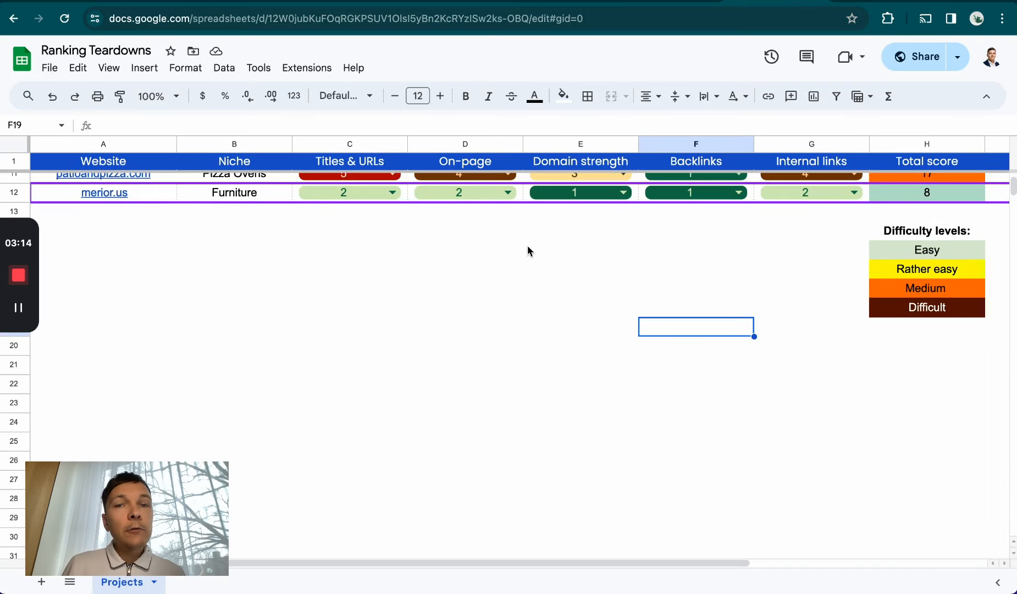
Step: Inspect merior.us row 12: 15,000 searches, $1,000 cost and the $150,000 SEO value formula
scroll(right, 3)
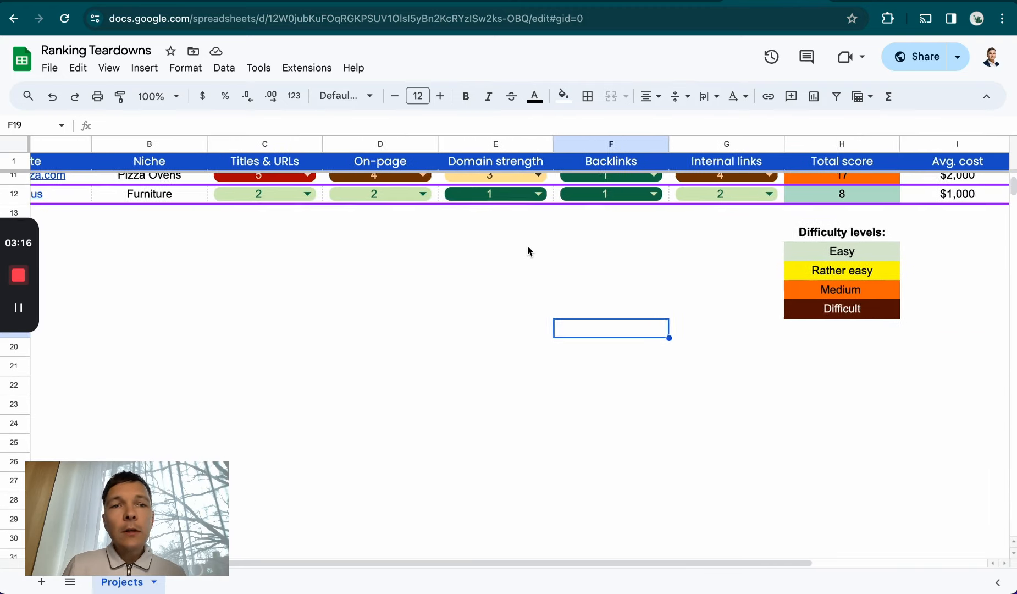
scroll(right, 3)
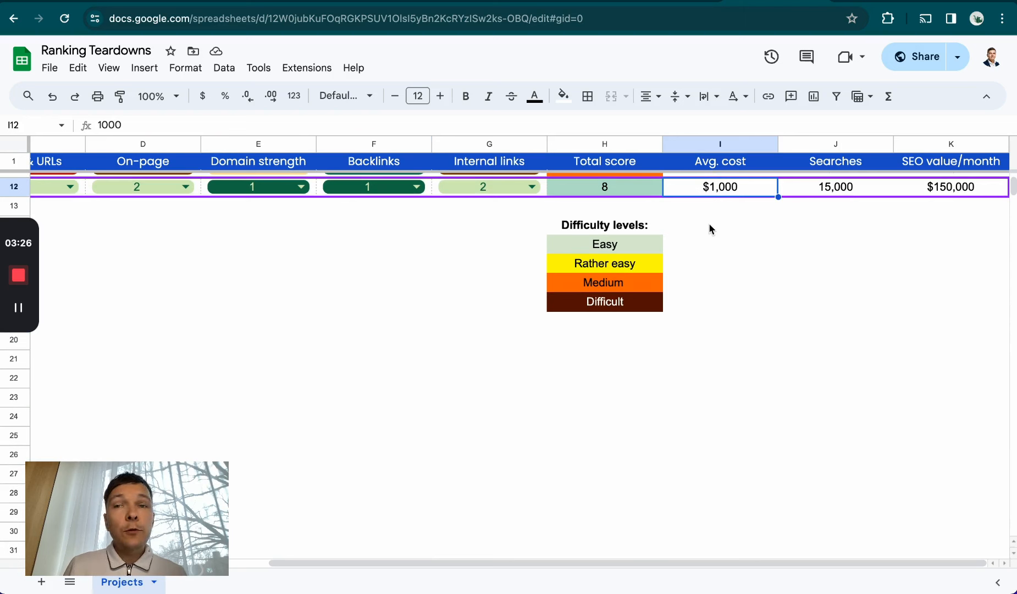
click(835, 187)
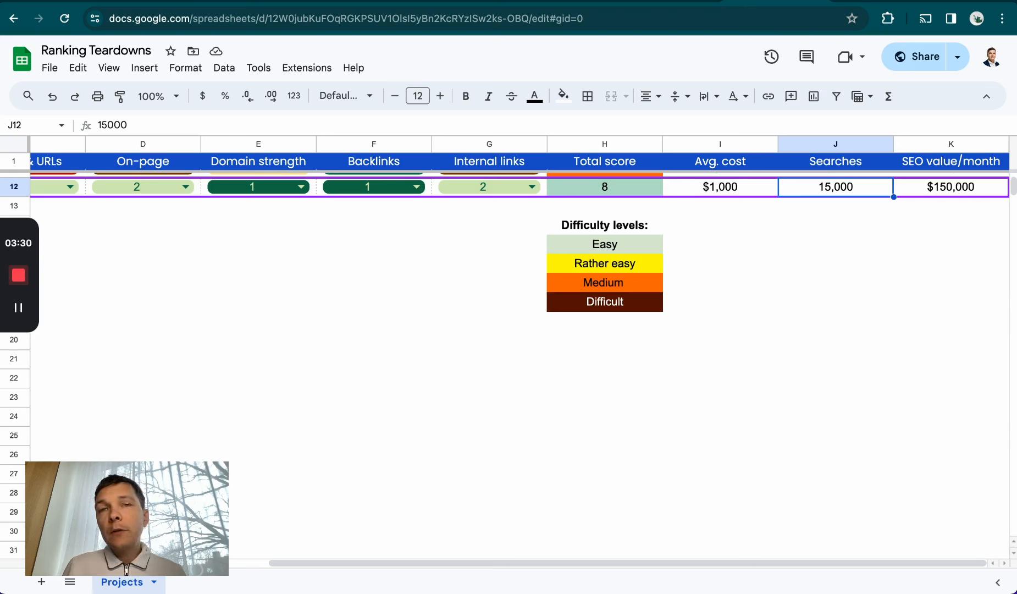
mouse_move(815, 197)
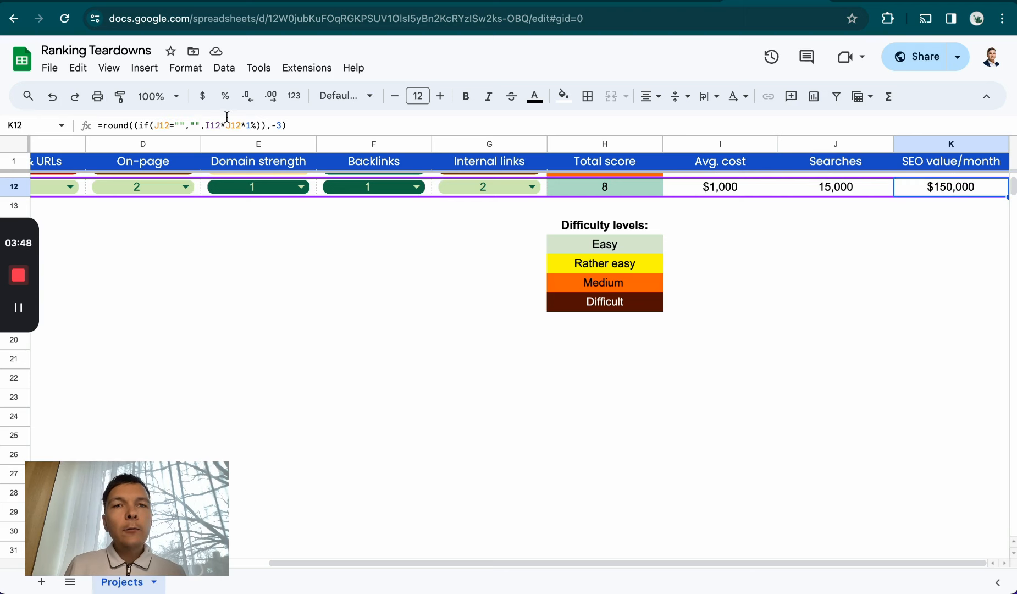
click(950, 300)
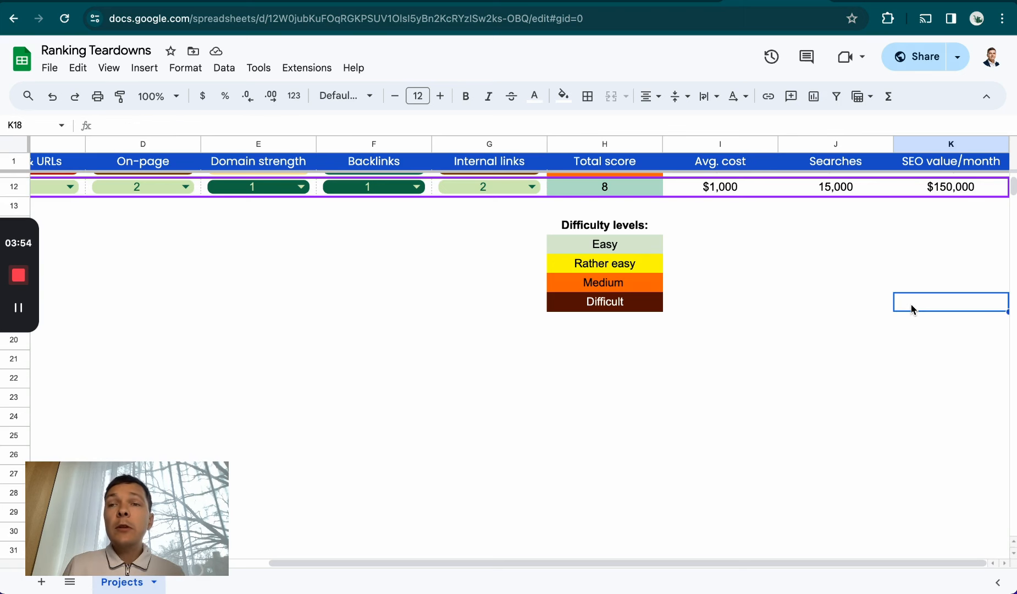
mouse_move(937, 228)
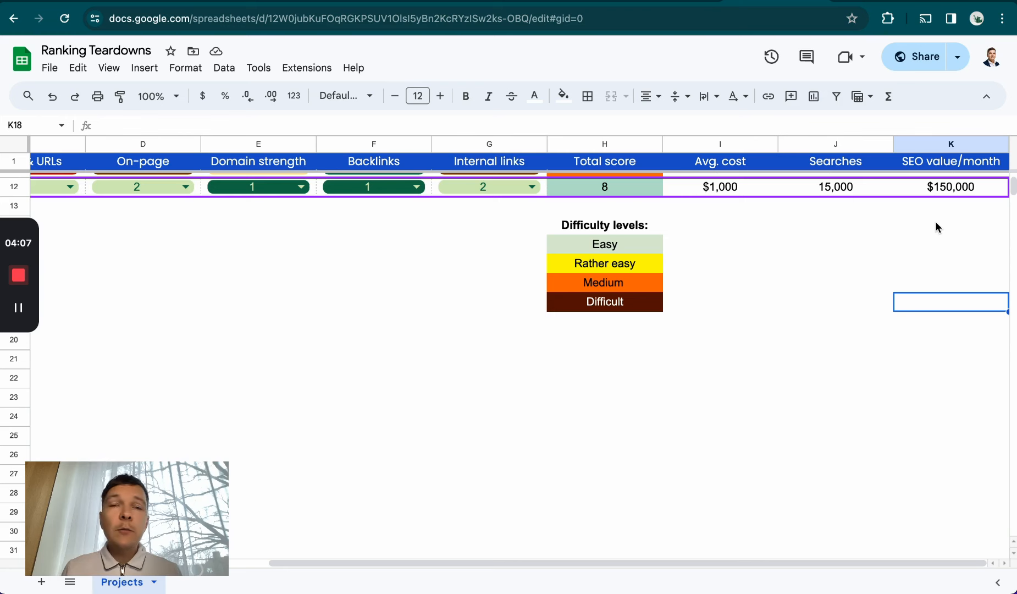
scroll(left, 3)
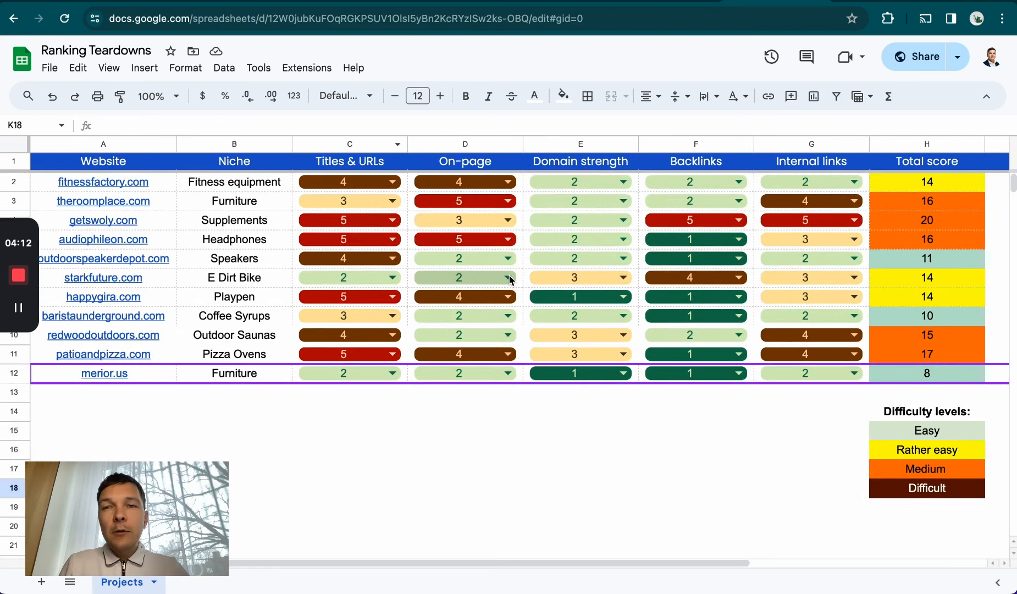
mouse_move(311, 348)
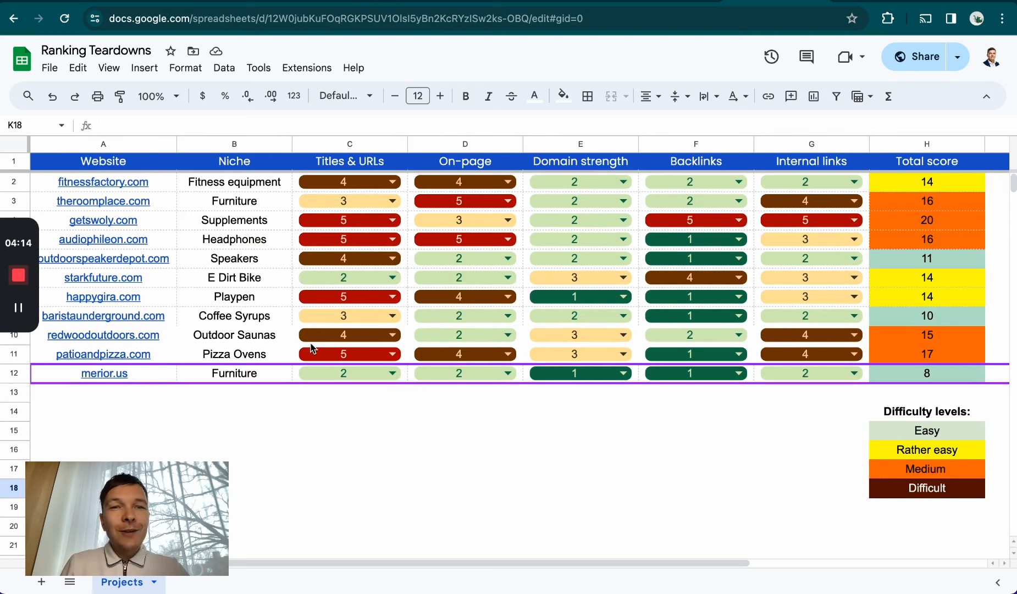
mouse_move(142, 397)
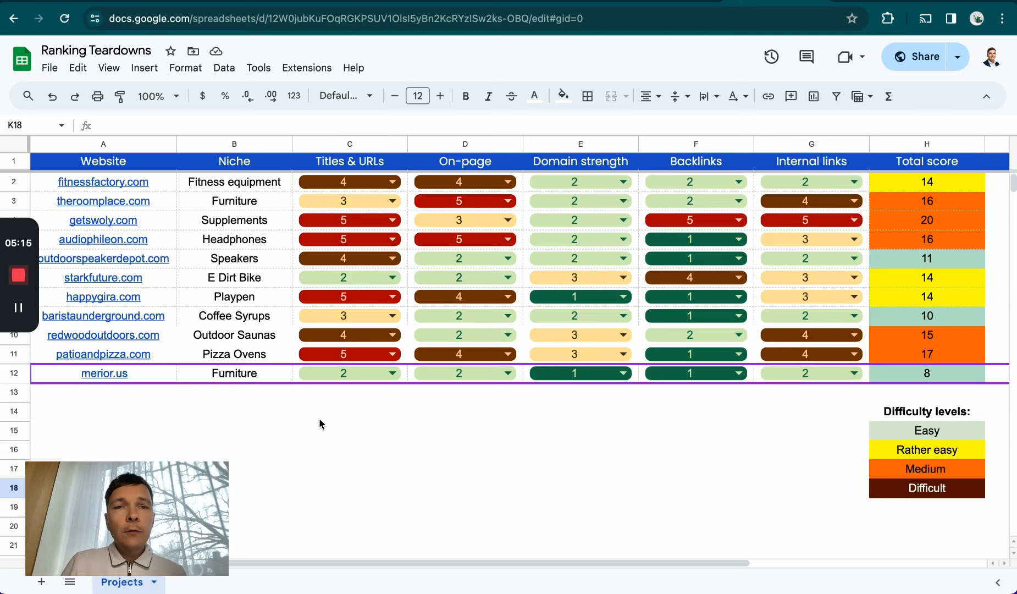
scroll(down, 3)
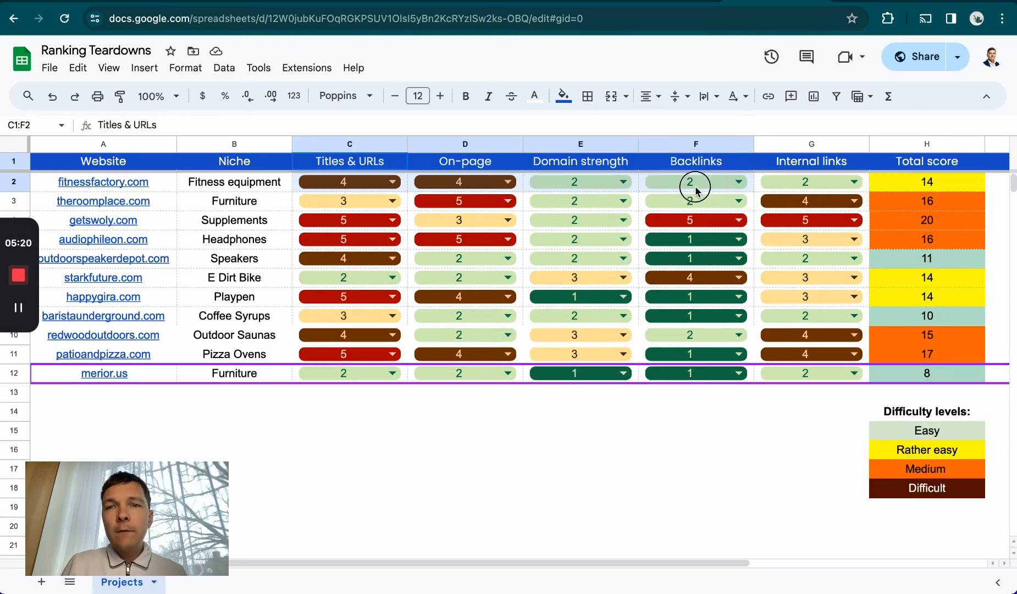
scroll(down, 3)
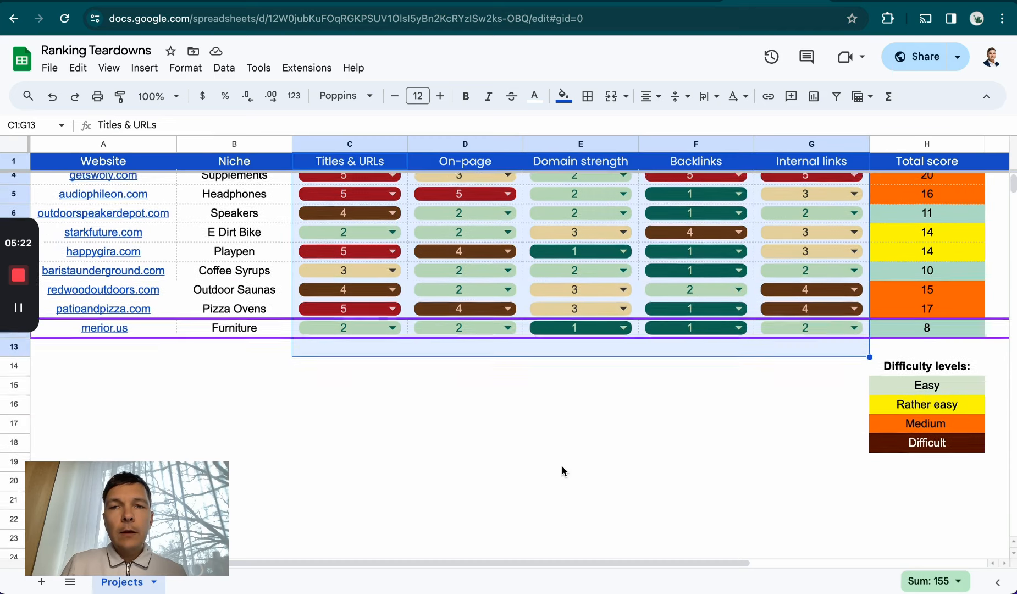
click(464, 437)
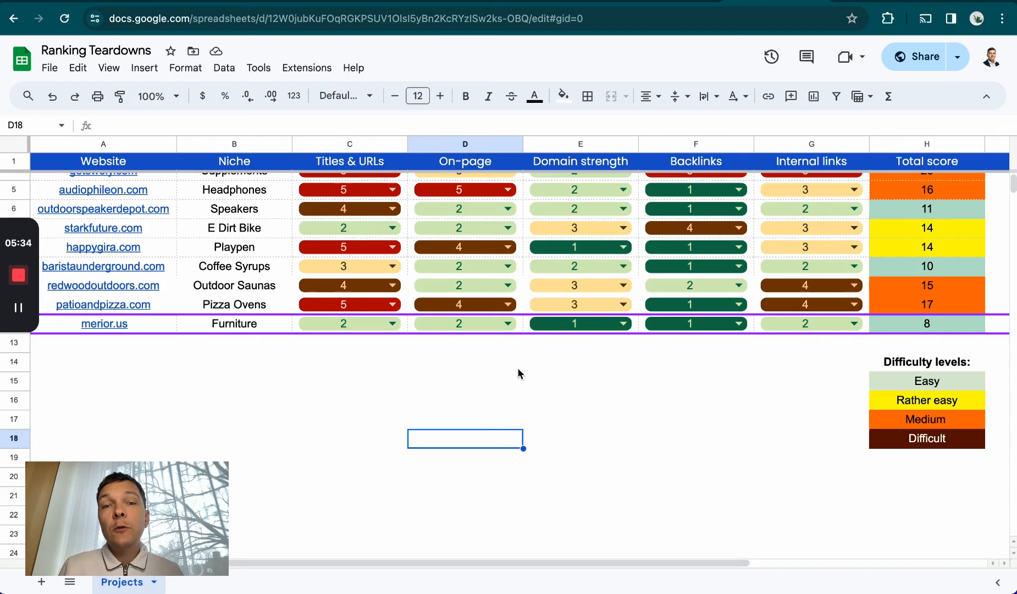
mouse_move(638, 332)
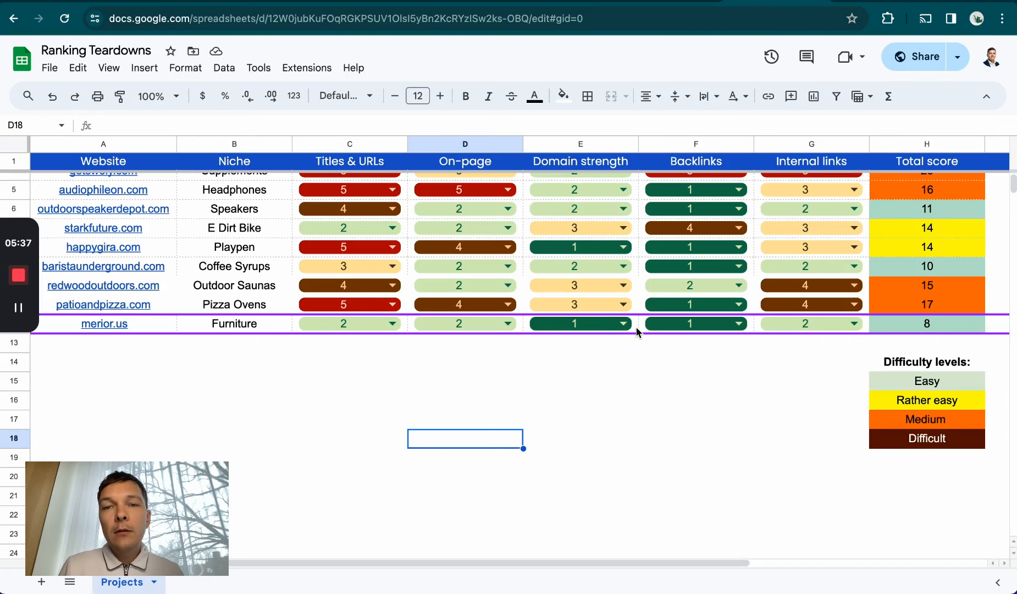
scroll(down, 3)
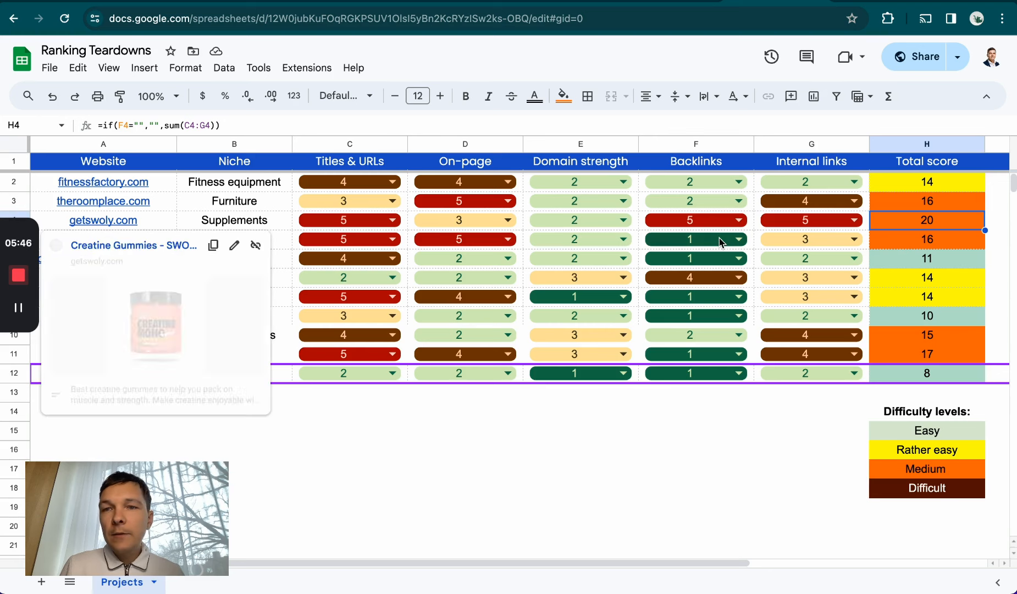
scroll(right, 3)
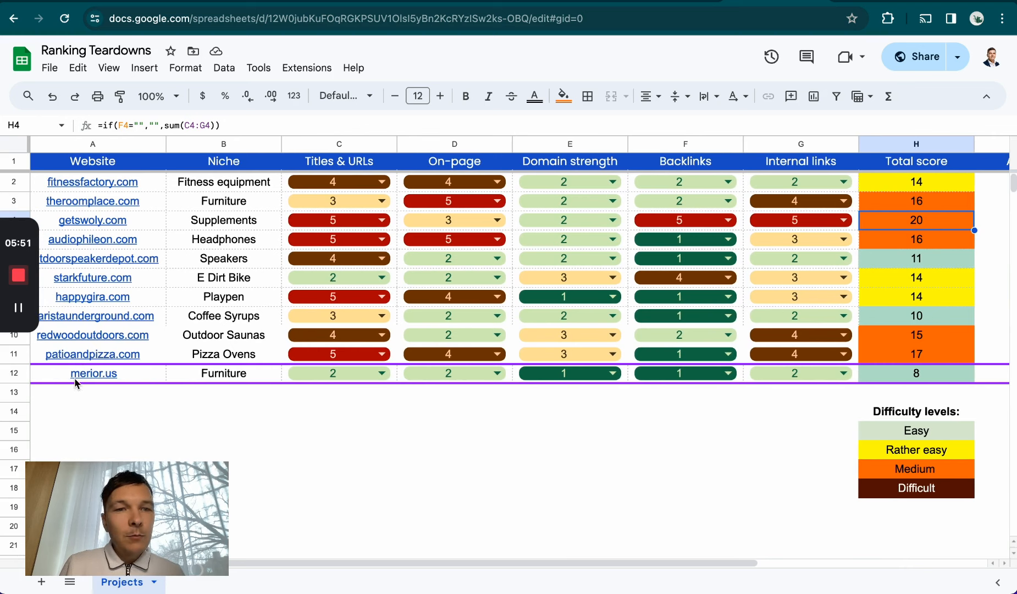
scroll(right, 3)
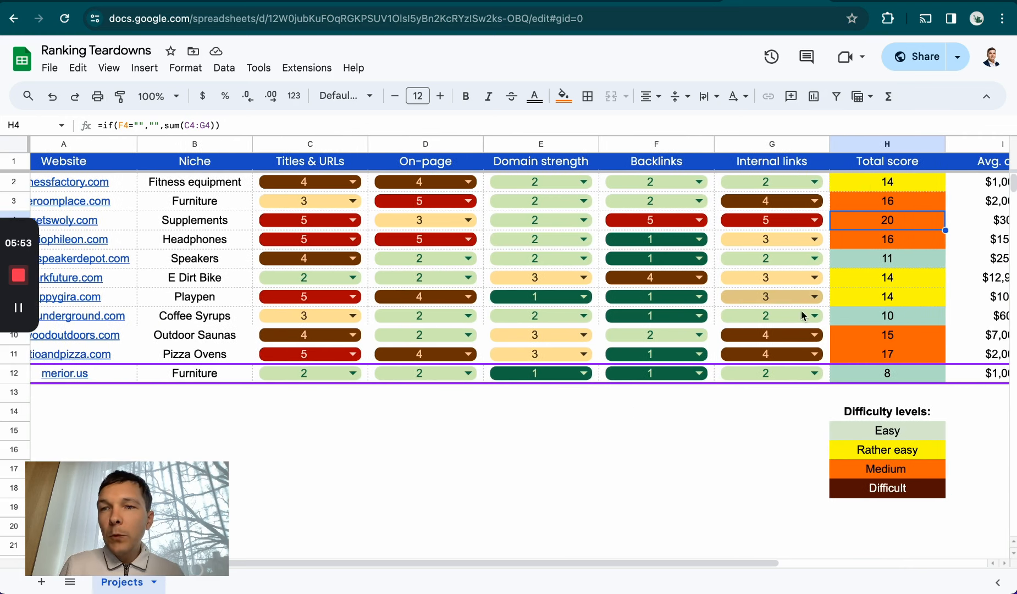
scroll(right, 3)
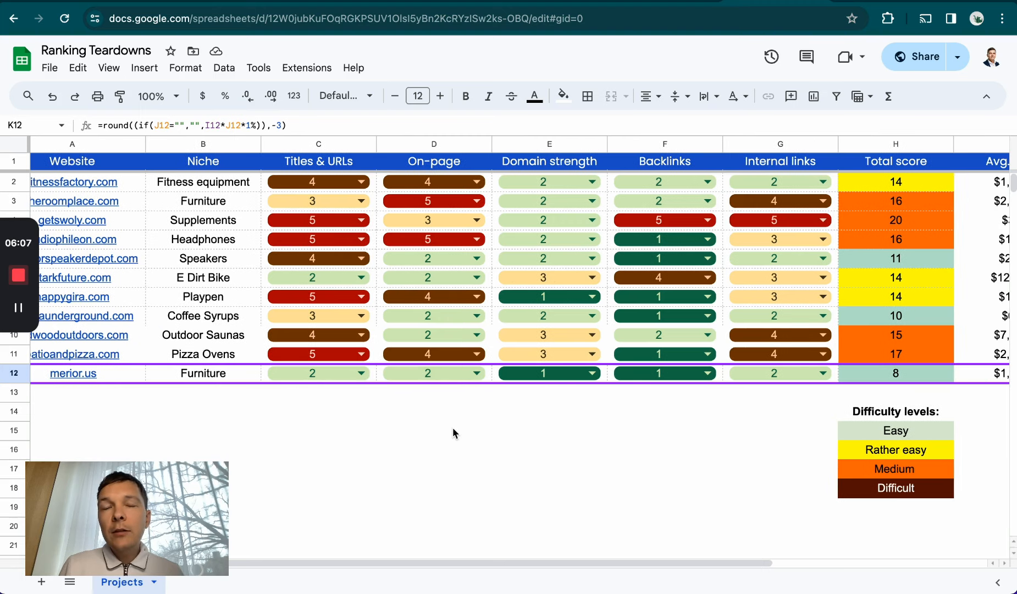
mouse_move(452, 409)
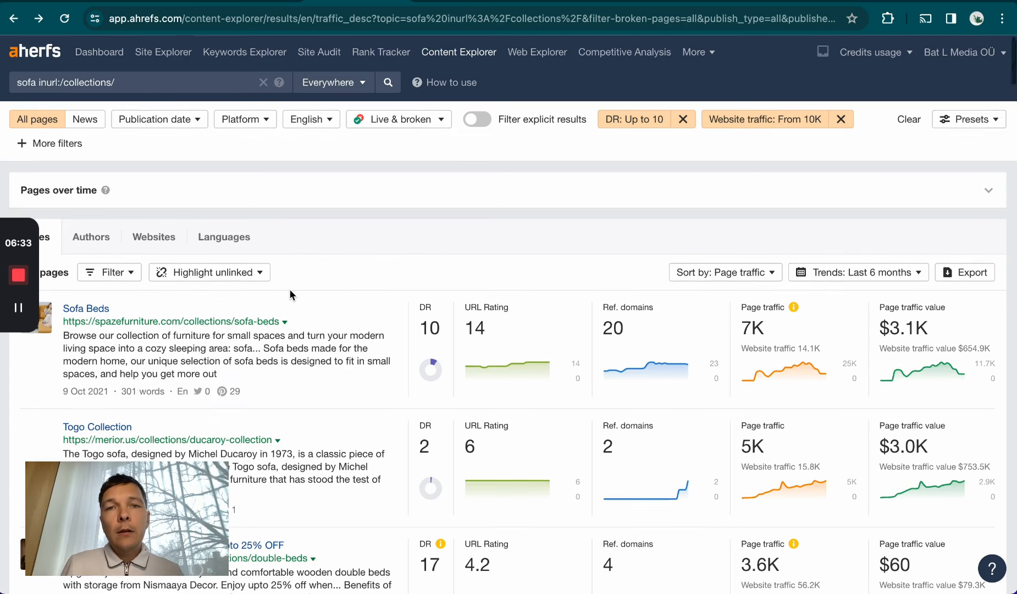
Step: Scroll the top pages list and open the keyword overview for bubble couch
scroll(down, 3)
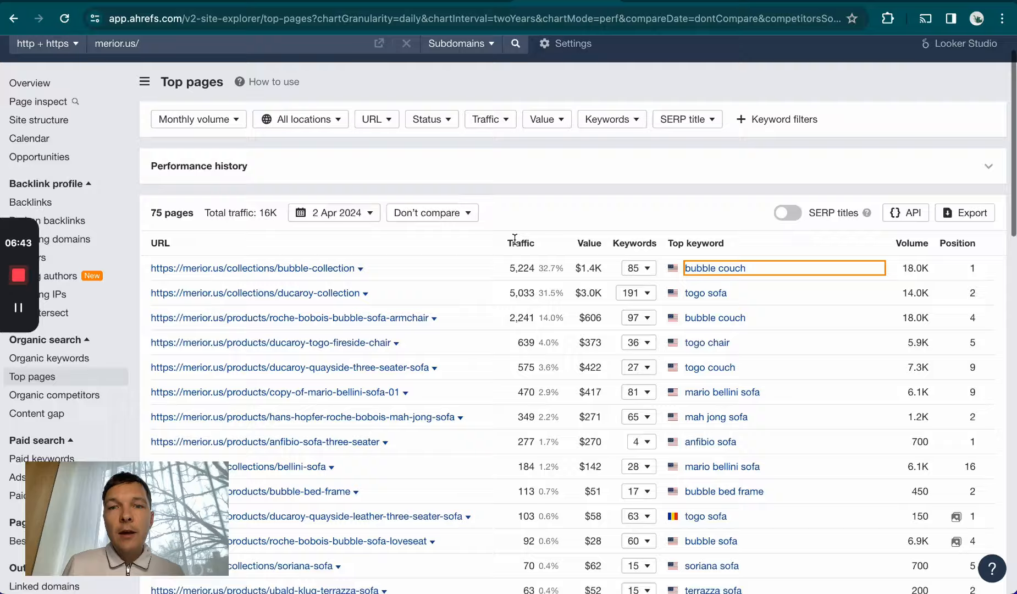
scroll(down, 3)
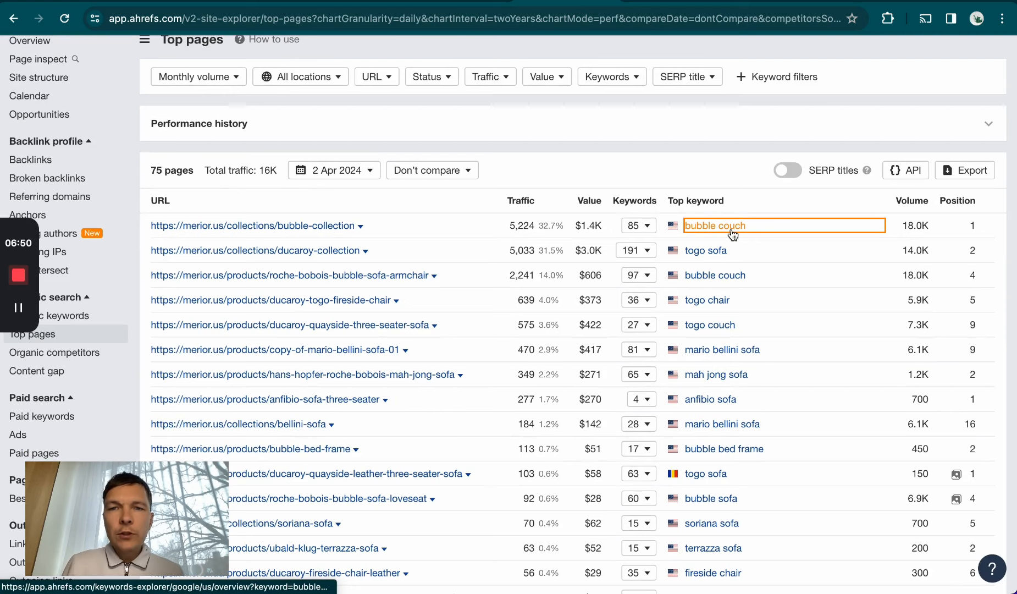
click(715, 225)
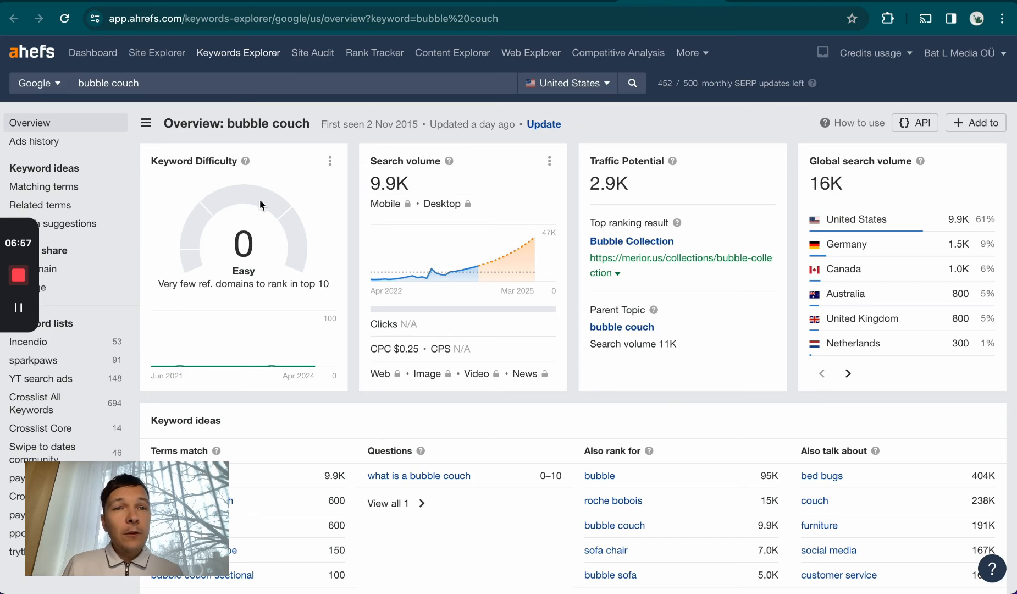
mouse_move(221, 230)
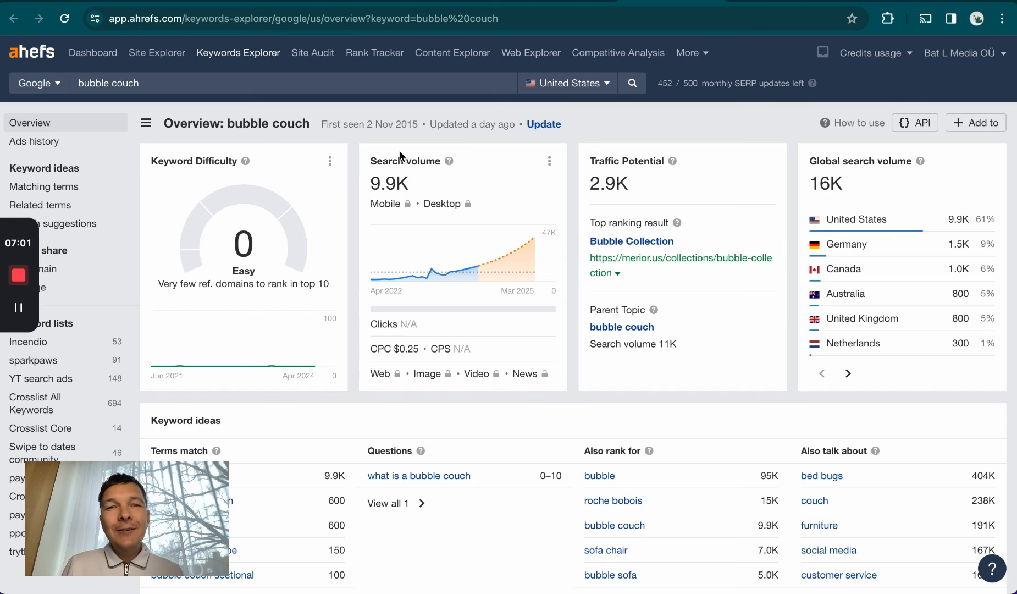
mouse_move(571, 202)
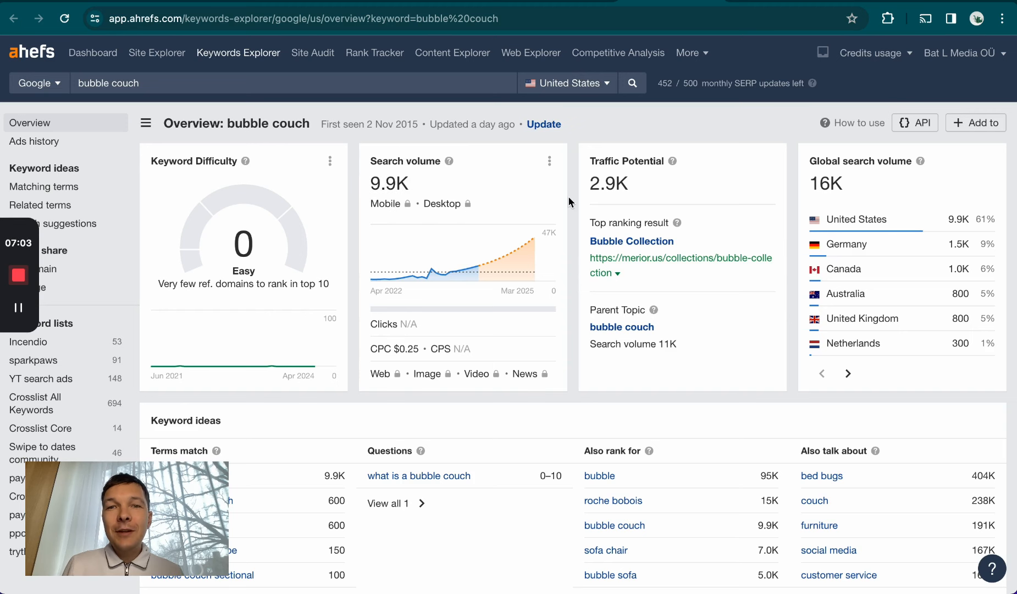
Step: Scroll down to the bubble couch SERP overview table with merior.us first at DR 2
scroll(down, 3)
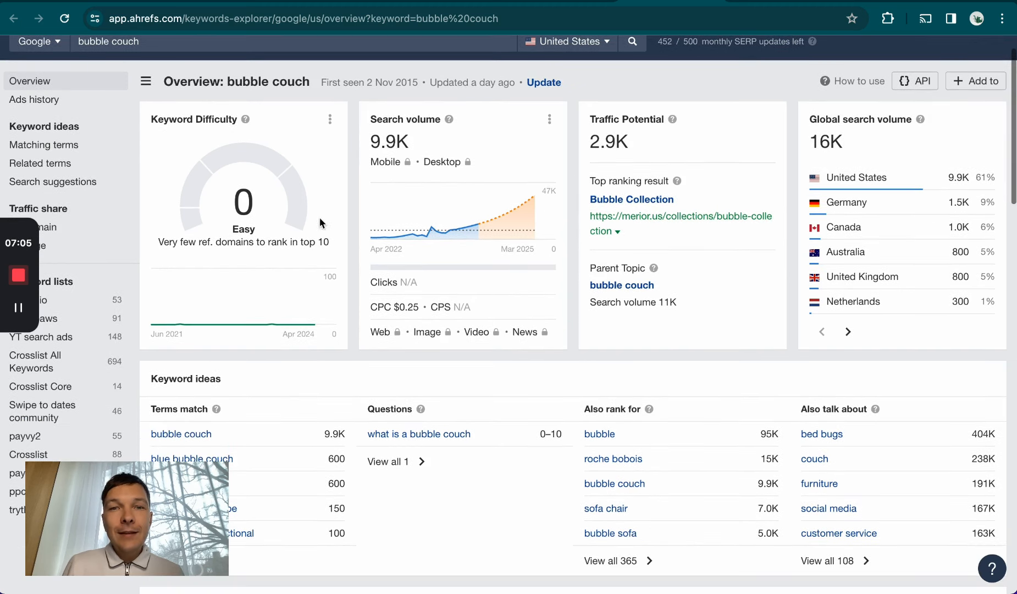
scroll(down, 3)
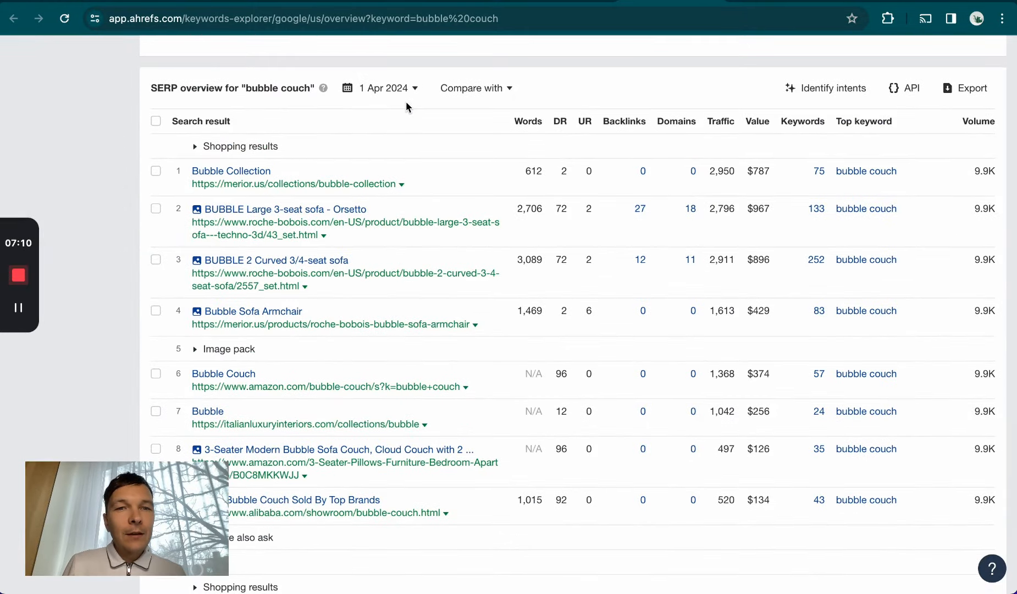
mouse_move(223, 187)
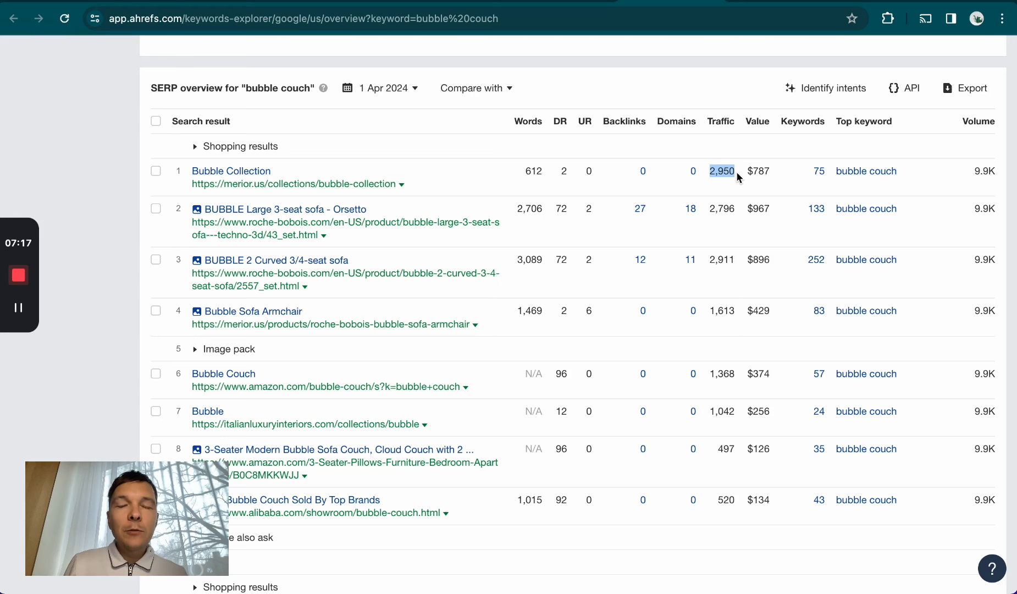
mouse_move(715, 186)
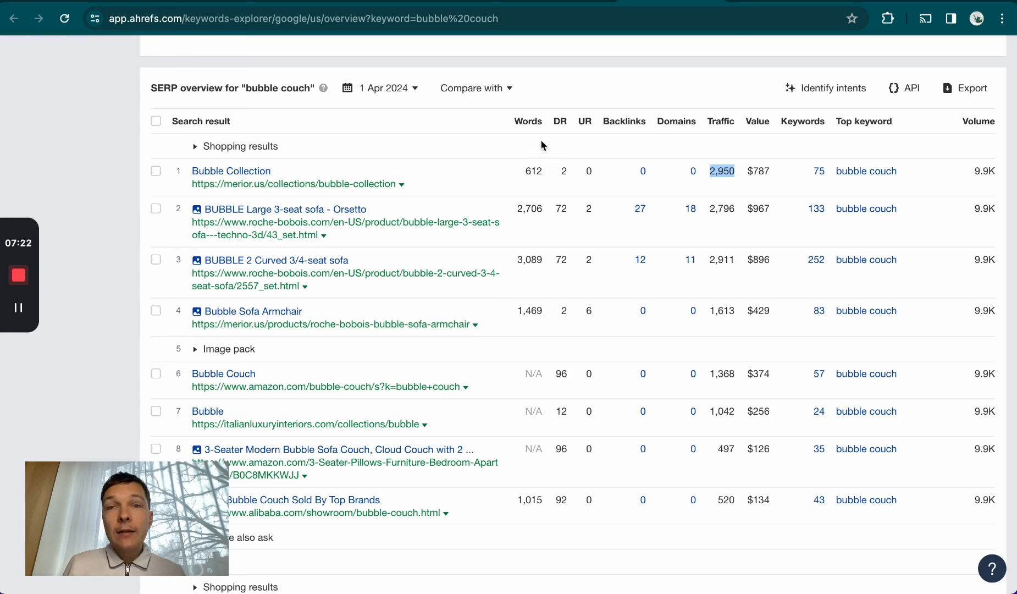
mouse_move(560, 211)
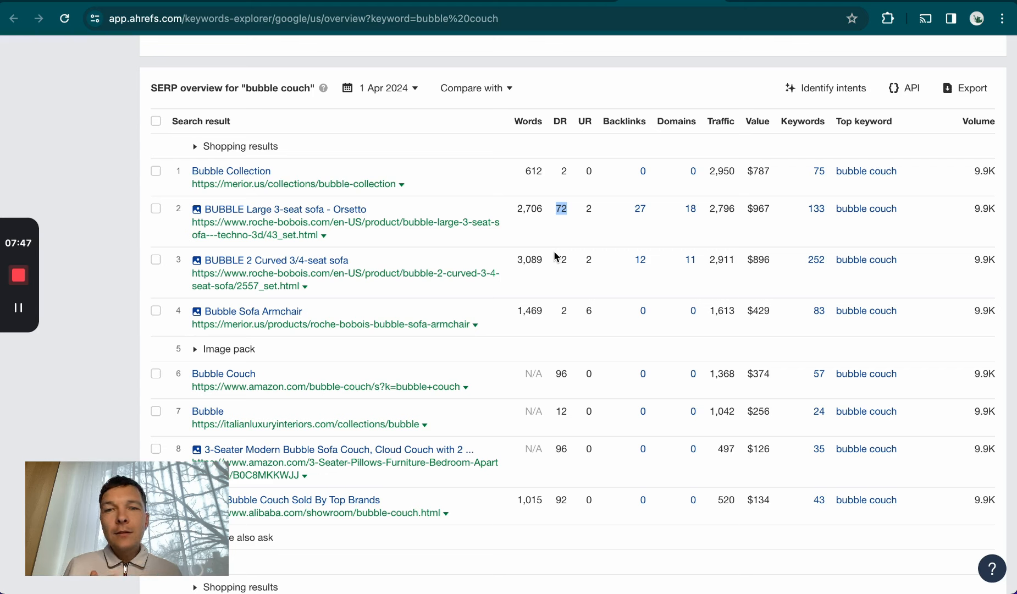
mouse_move(494, 248)
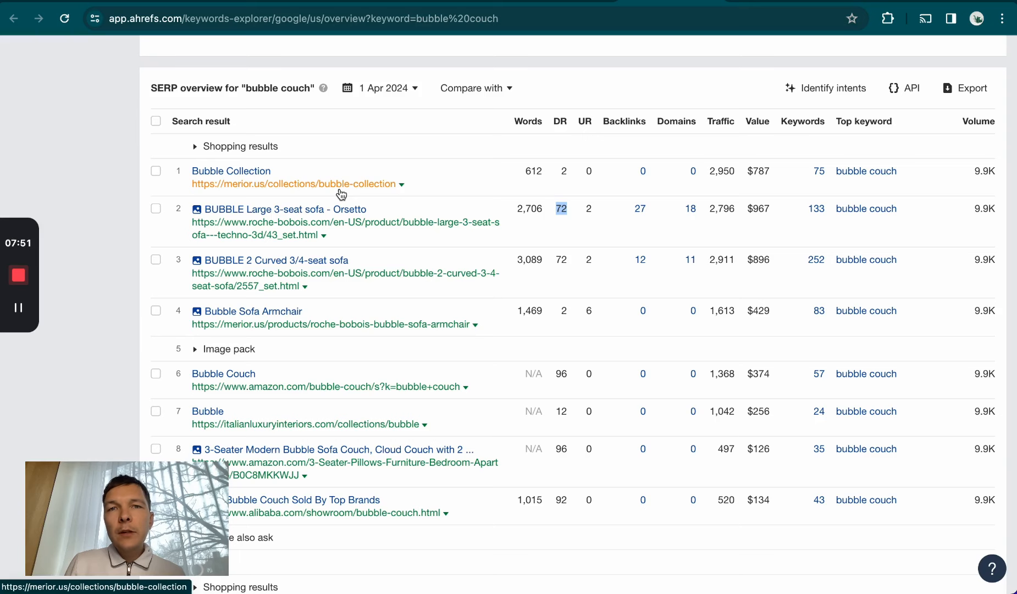
Step: Visit merior.us's first-ranking Bubble Collection page and browse its opening products
click(230, 170)
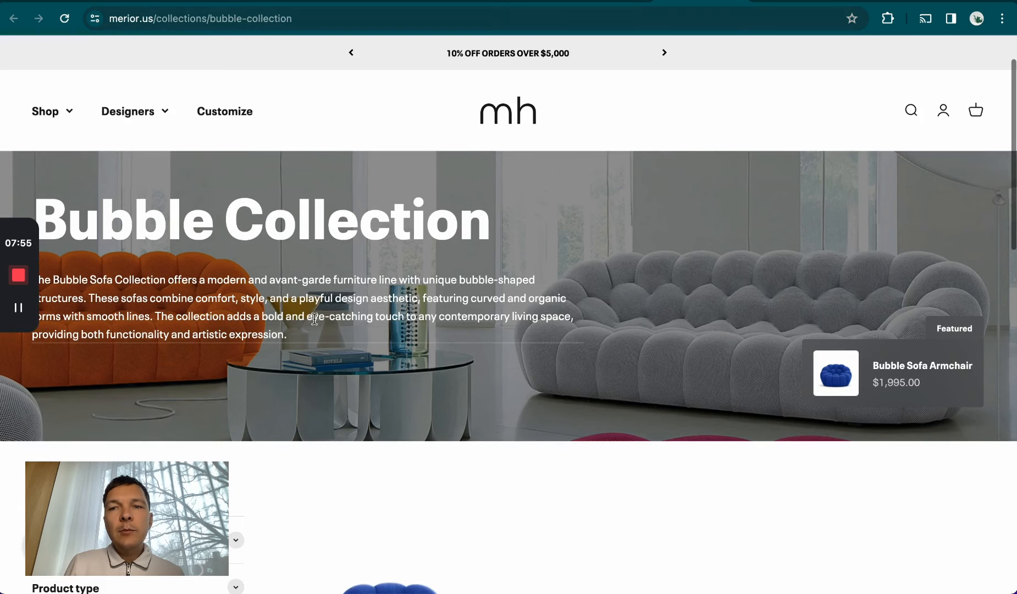
scroll(down, 3)
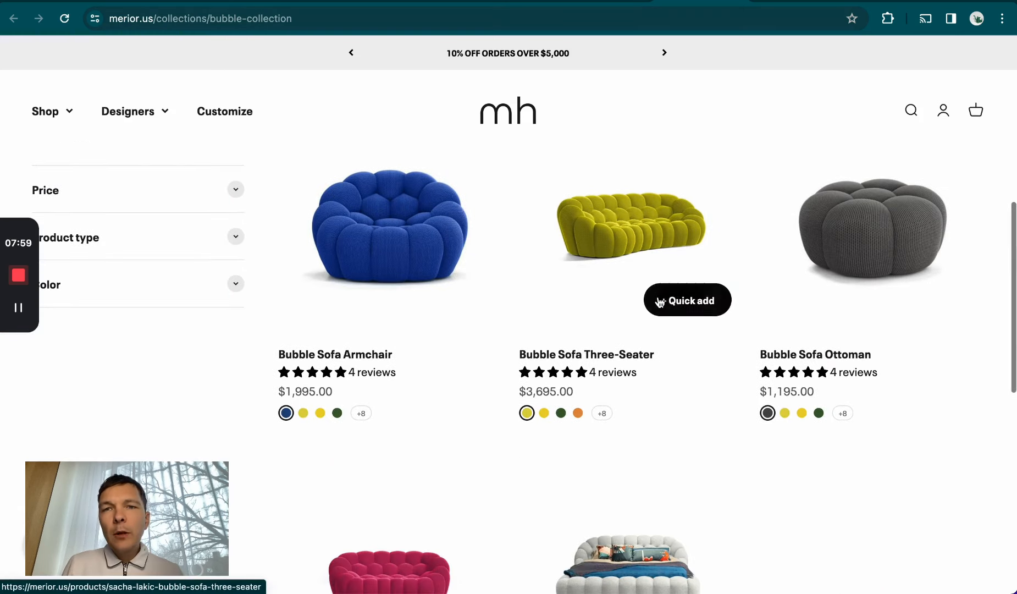
scroll(down, 3)
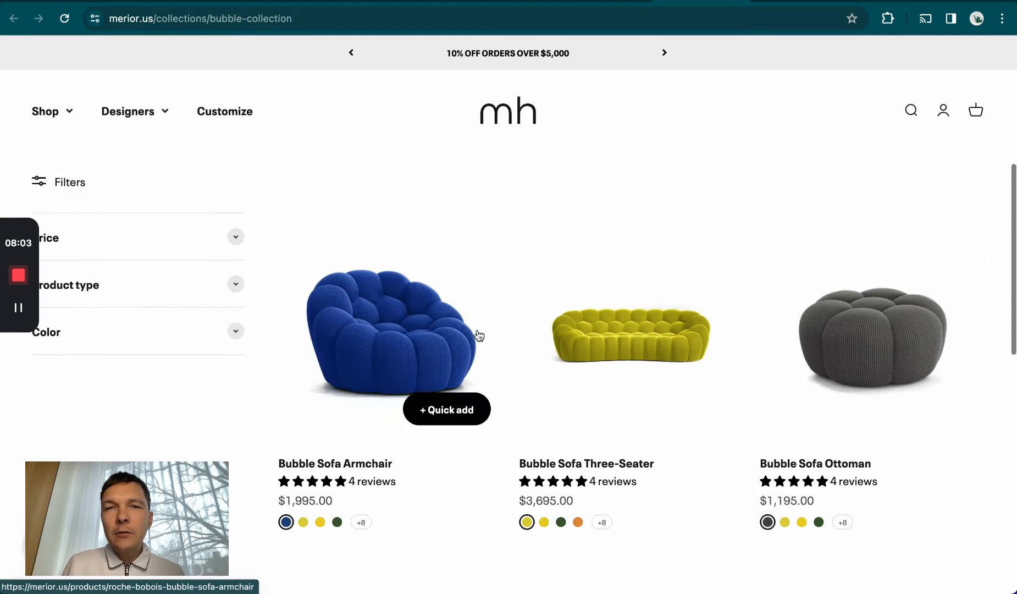
scroll(down, 3)
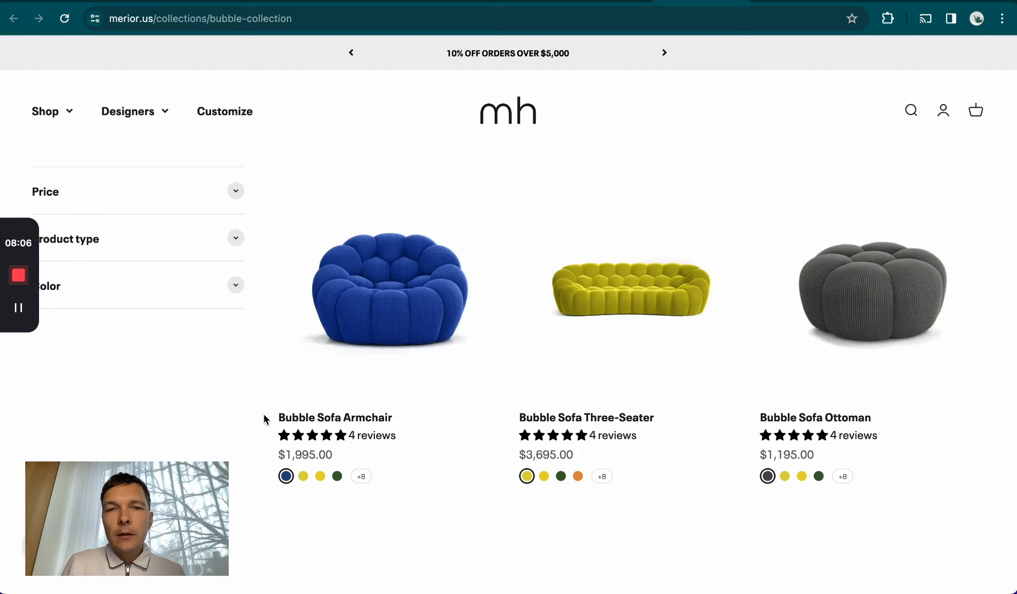
scroll(down, 3)
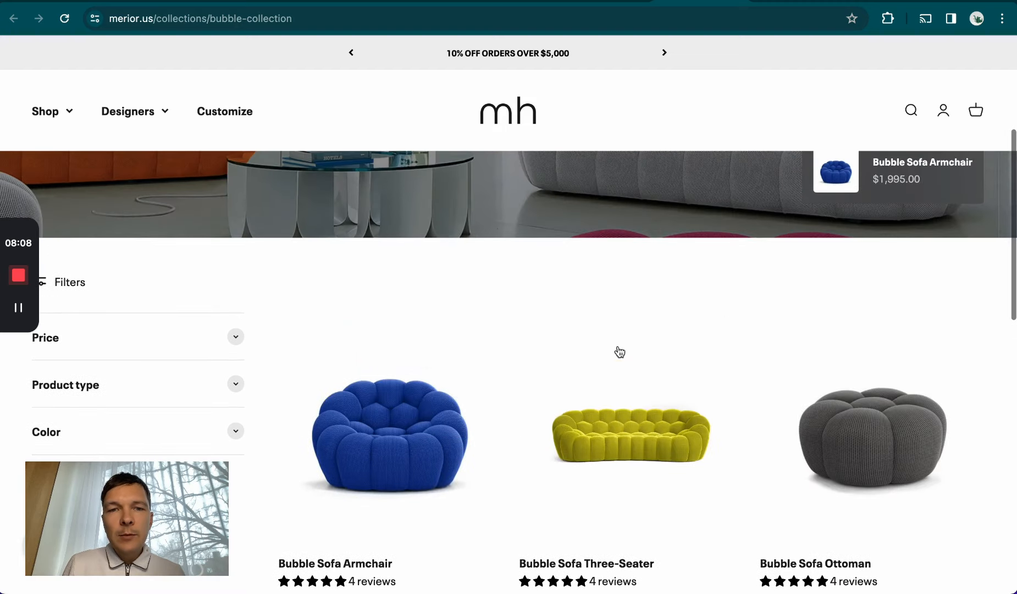
scroll(up, 3)
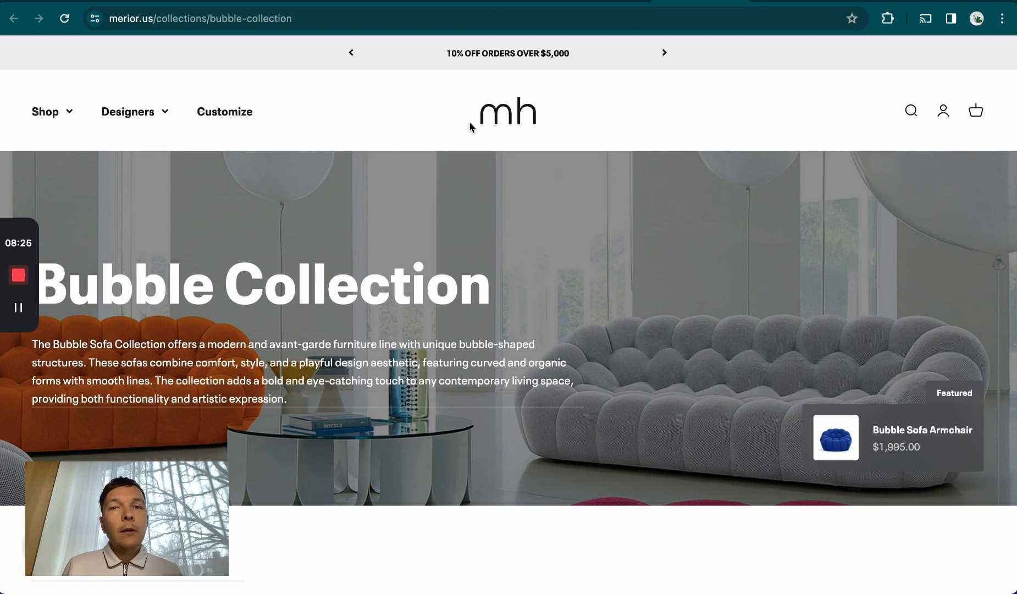
Step: Scroll further through the bubble sofas from $1,195, then back up the page
scroll(down, 3)
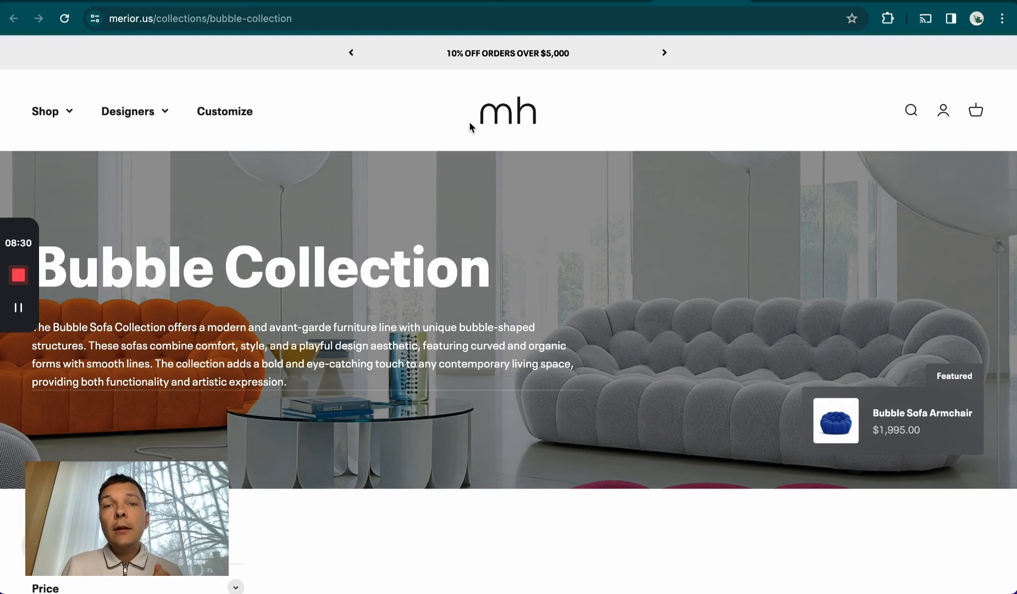
scroll(down, 3)
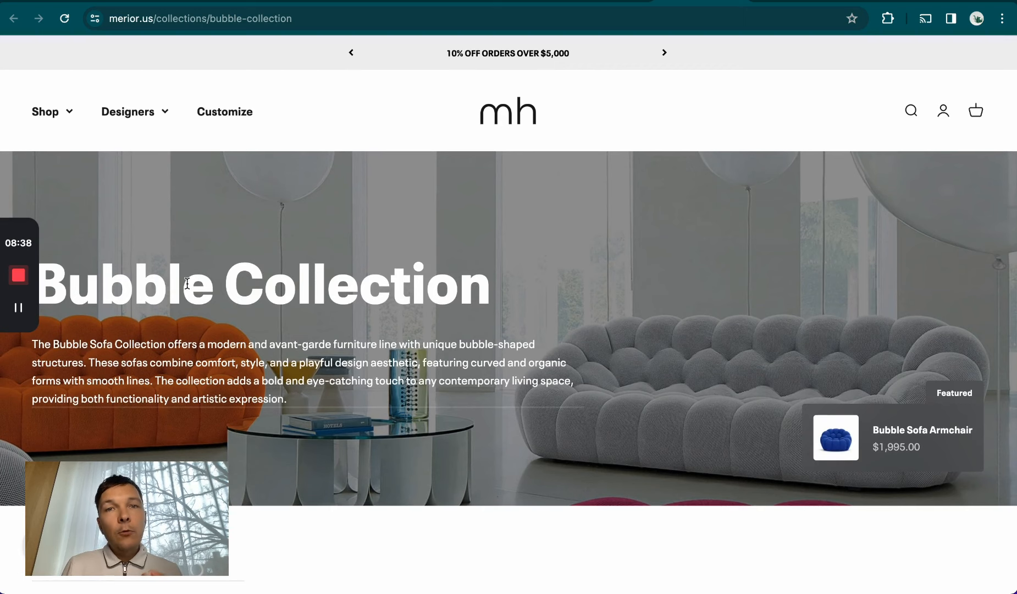
scroll(down, 3)
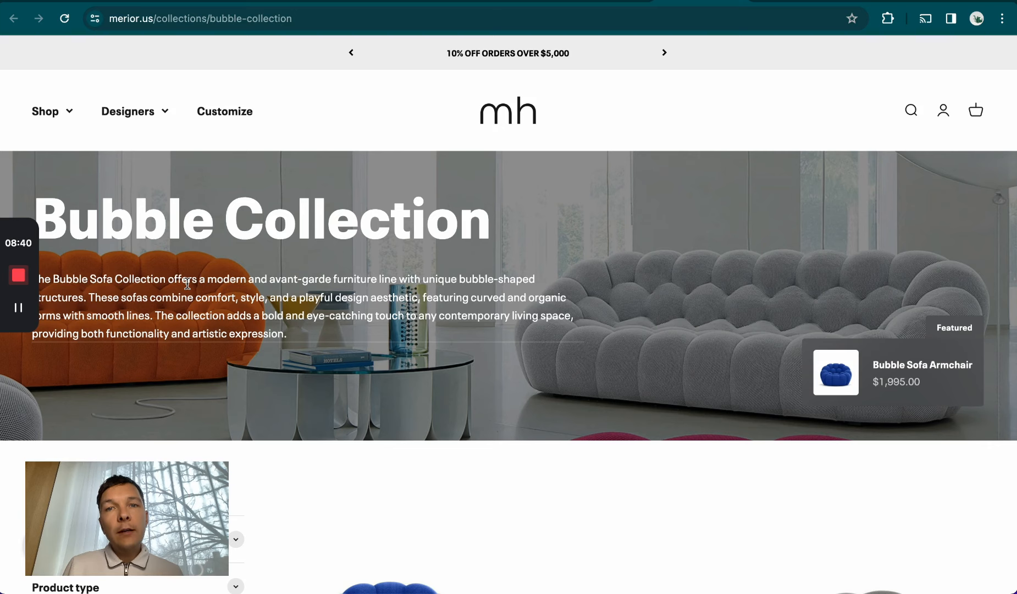
scroll(down, 3)
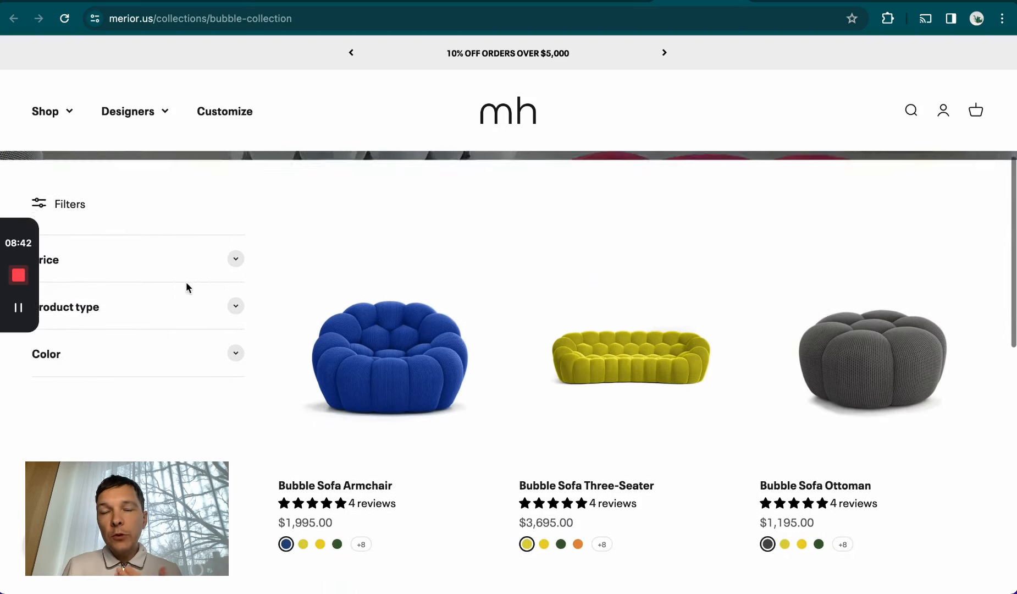
scroll(up, 3)
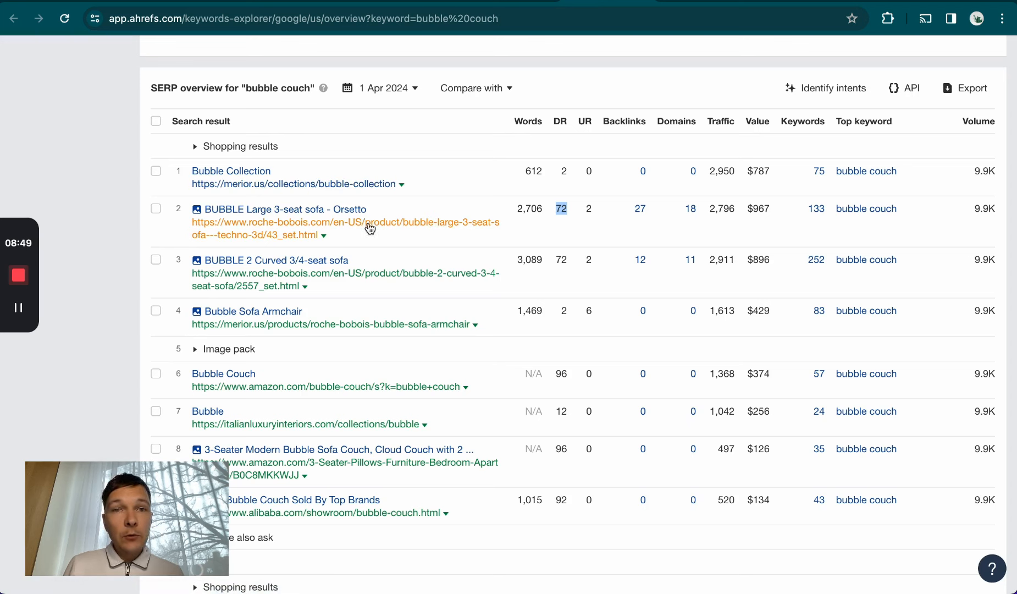
mouse_move(376, 225)
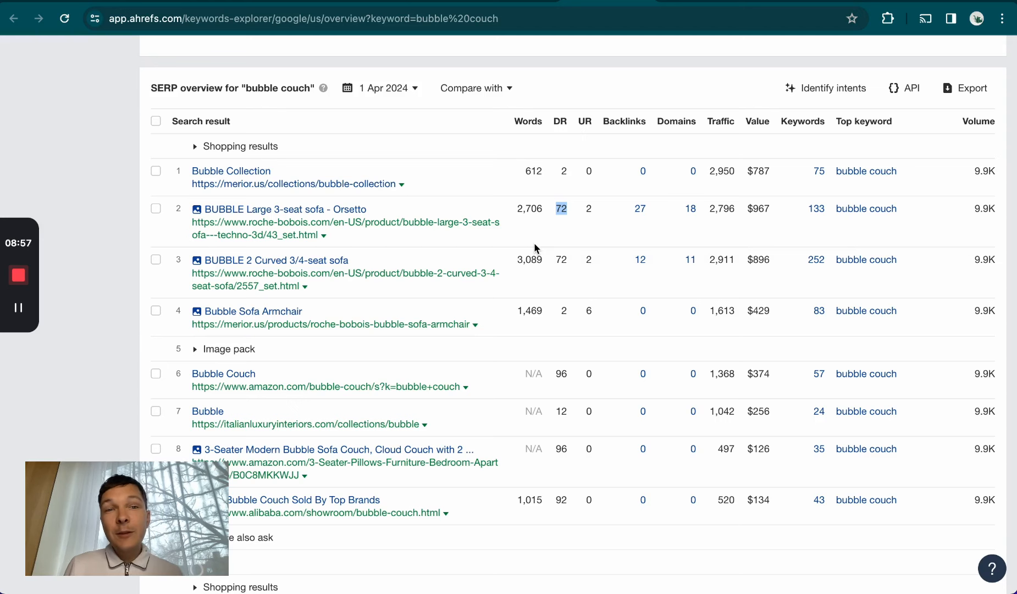
mouse_move(512, 215)
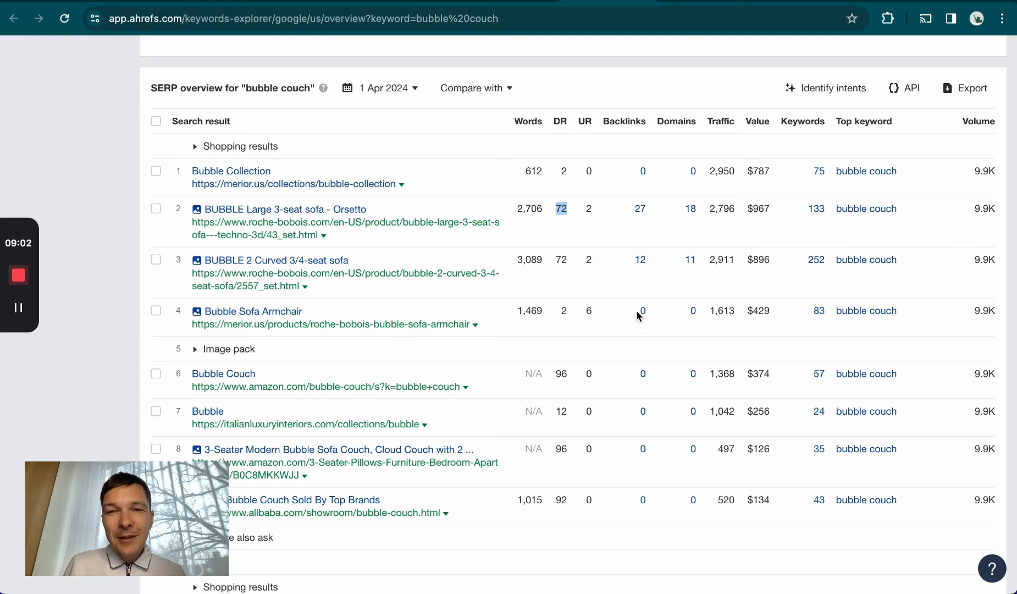
mouse_move(671, 268)
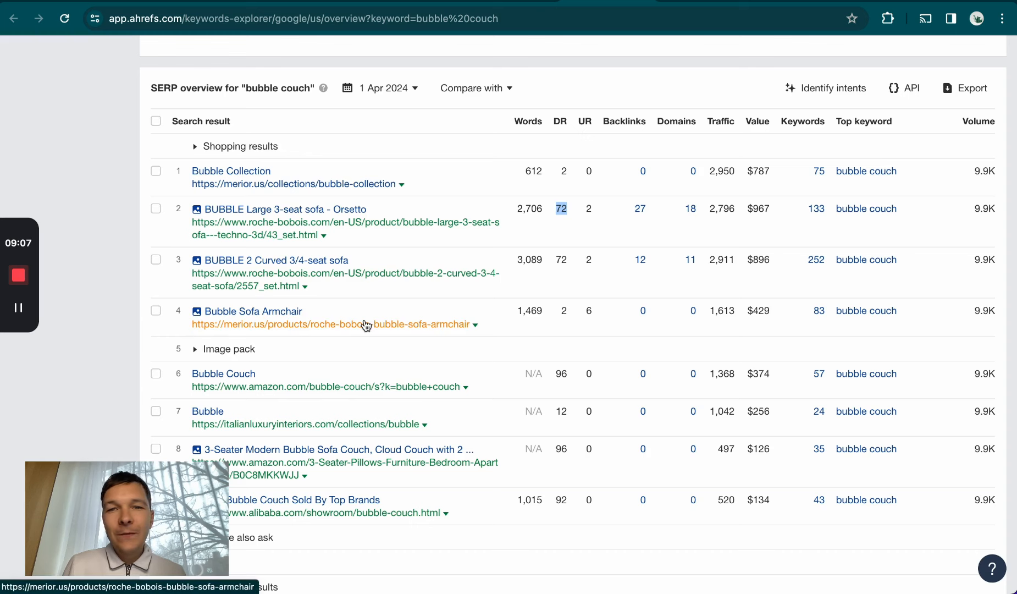
mouse_move(439, 189)
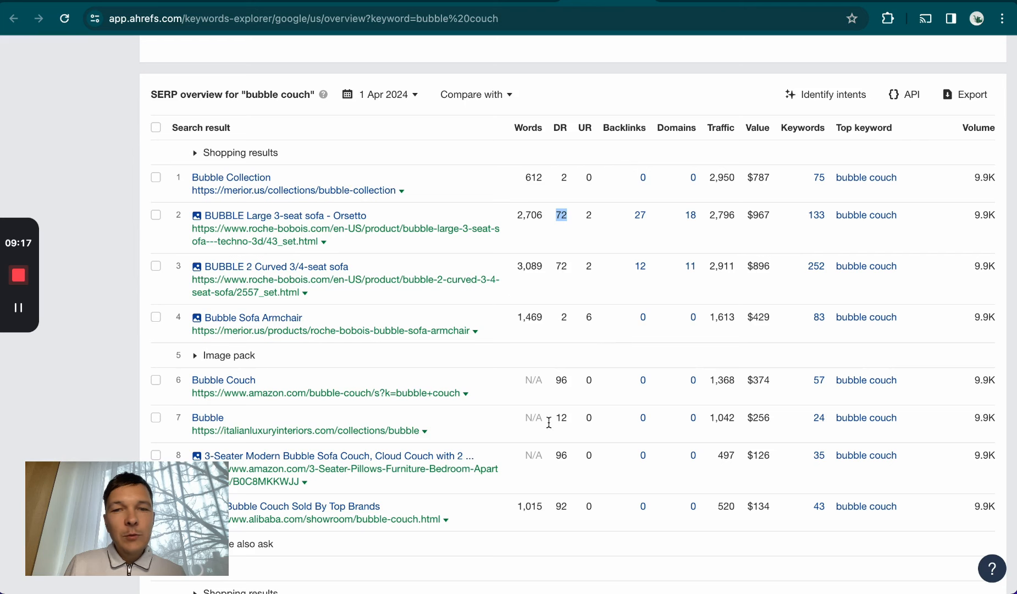
mouse_move(561, 436)
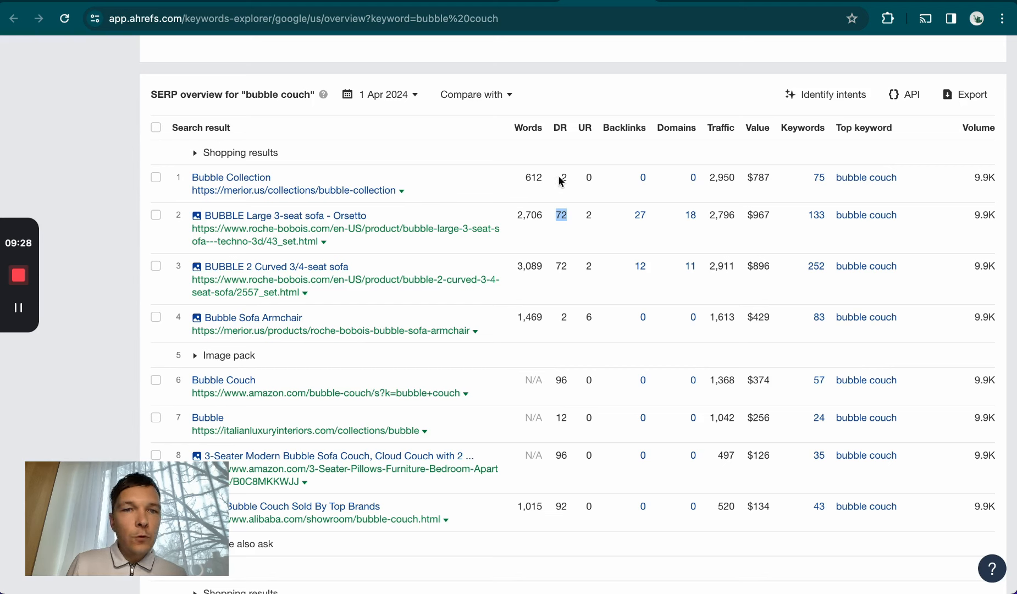
mouse_move(352, 433)
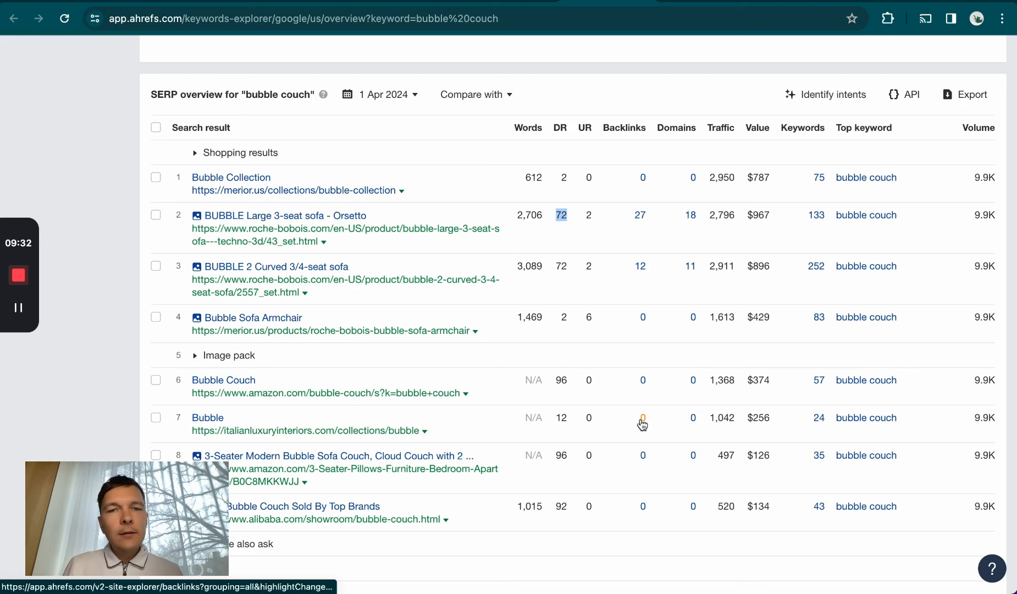
mouse_move(347, 430)
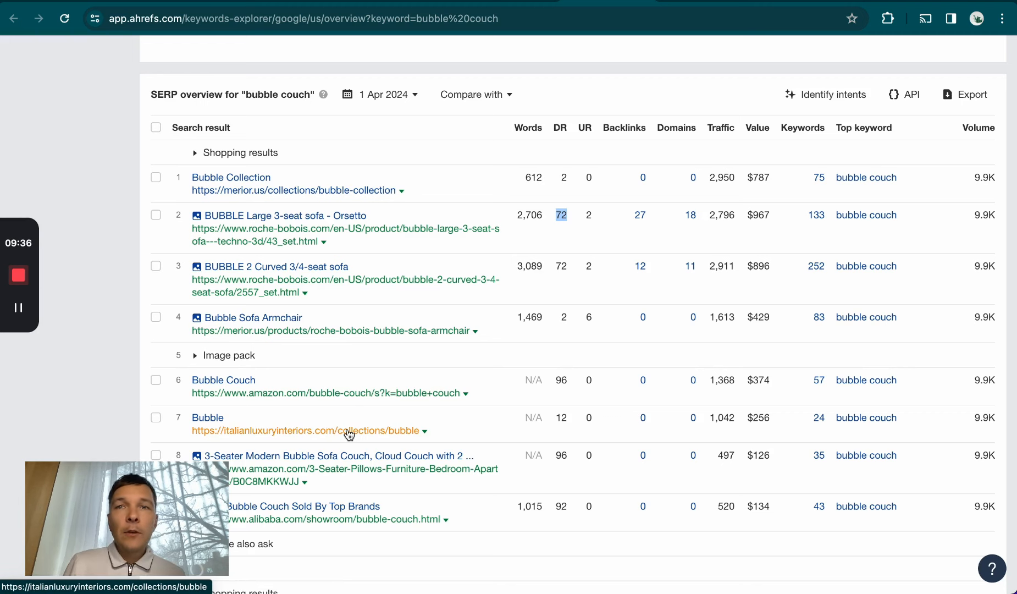
Step: Visit italianluxuryinteriors.com's Bubble collection and scroll its Roche Bobois sofas and ottomans
click(310, 429)
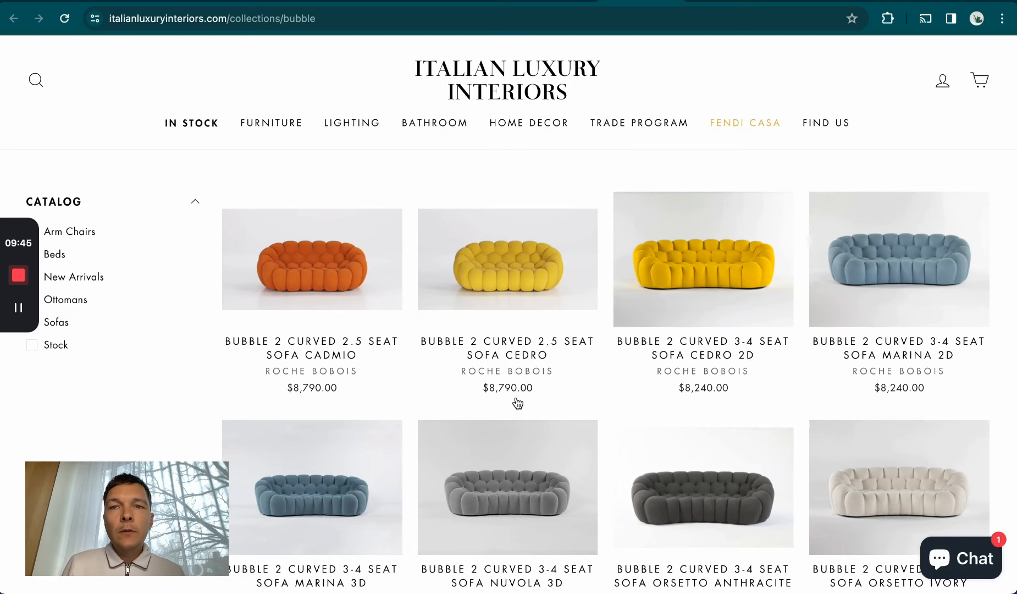
scroll(down, 3)
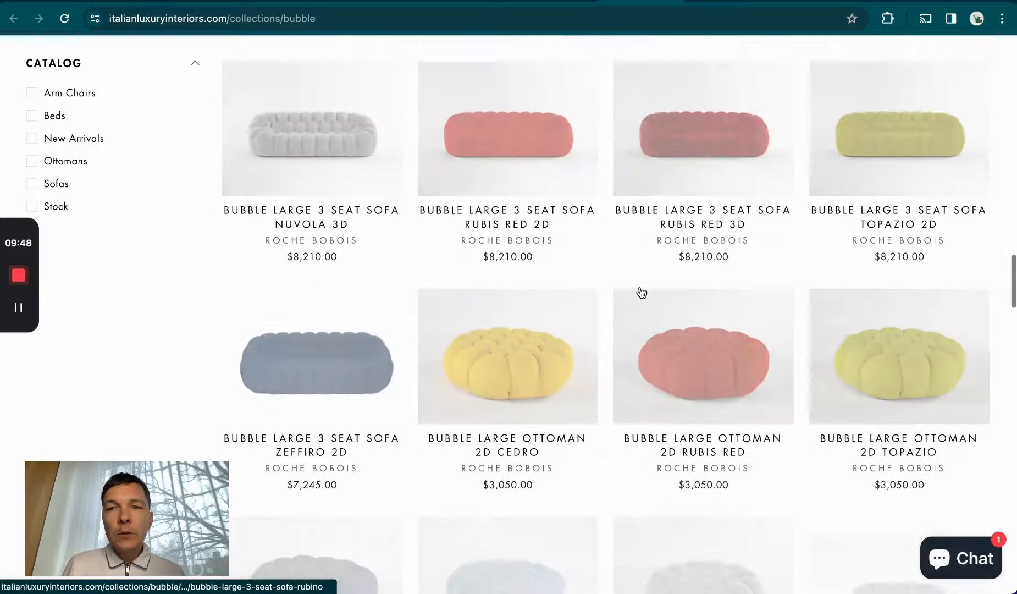
scroll(down, 3)
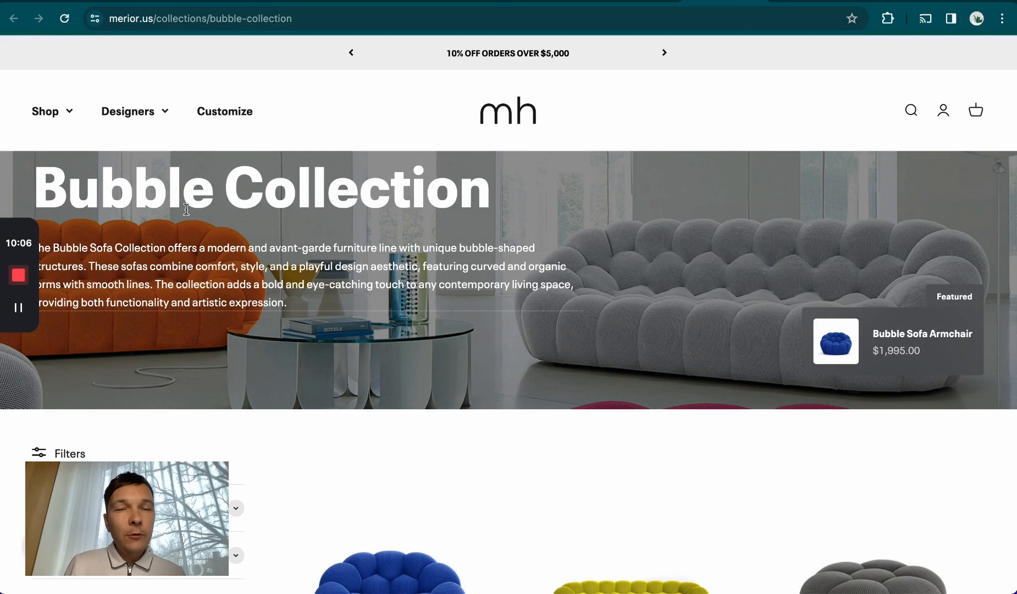
Step: Highlight the Bubble Collection description paragraph and scroll through the product grid
scroll(down, 3)
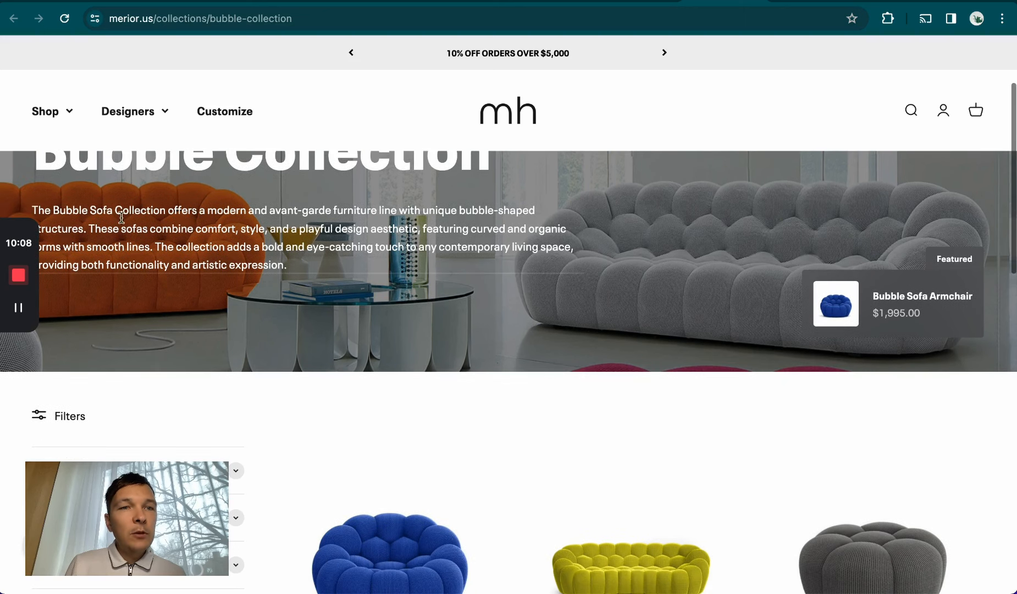
drag(121, 210, 191, 266)
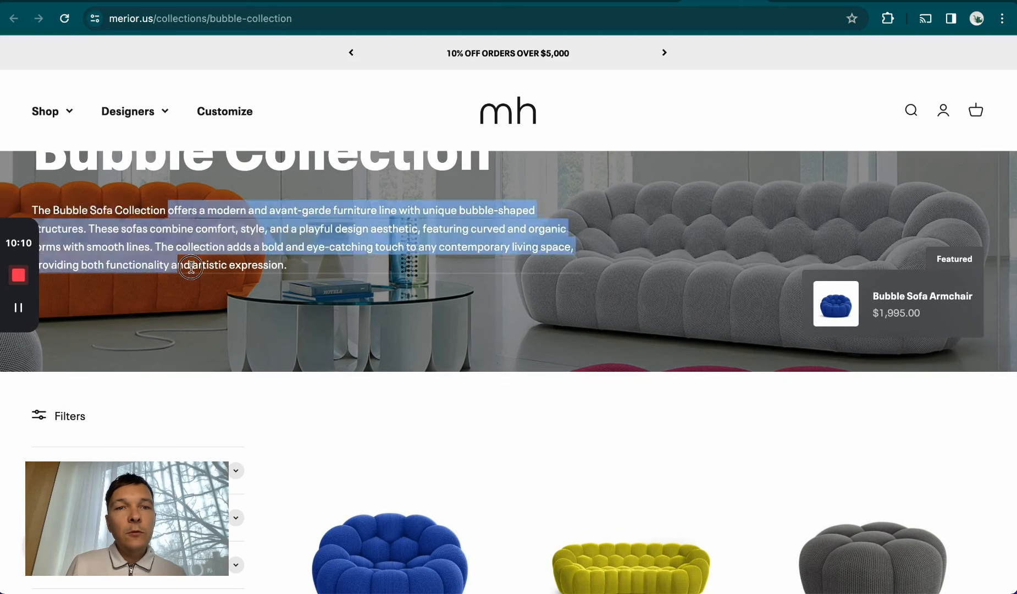
scroll(down, 3)
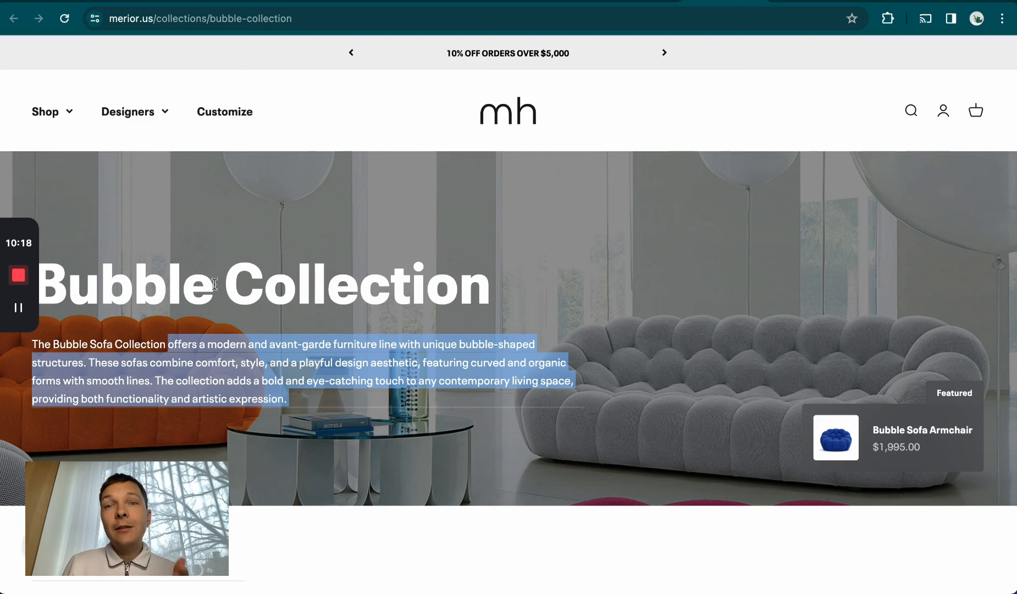
scroll(down, 3)
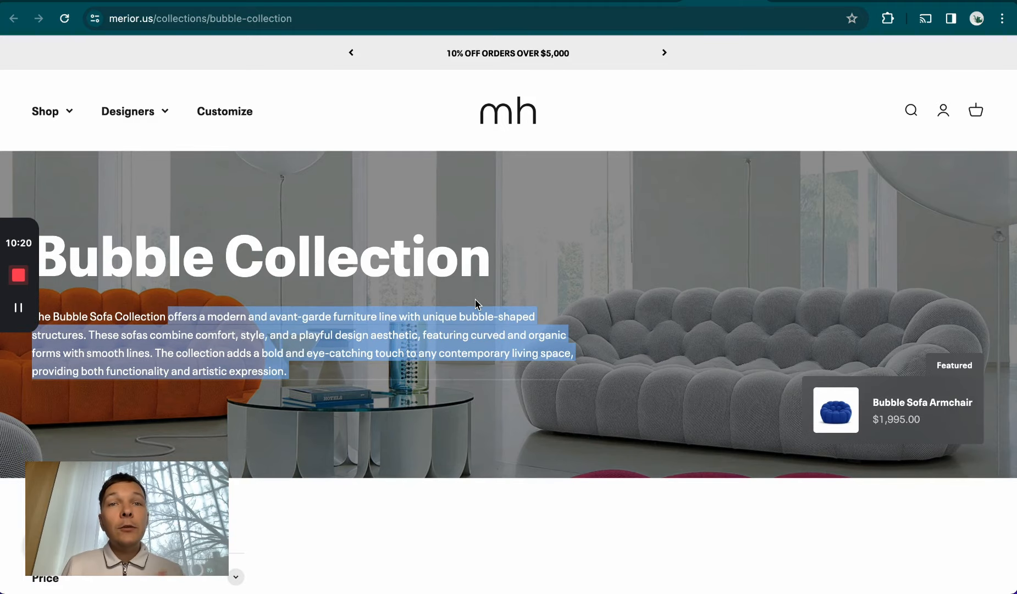
scroll(down, 3)
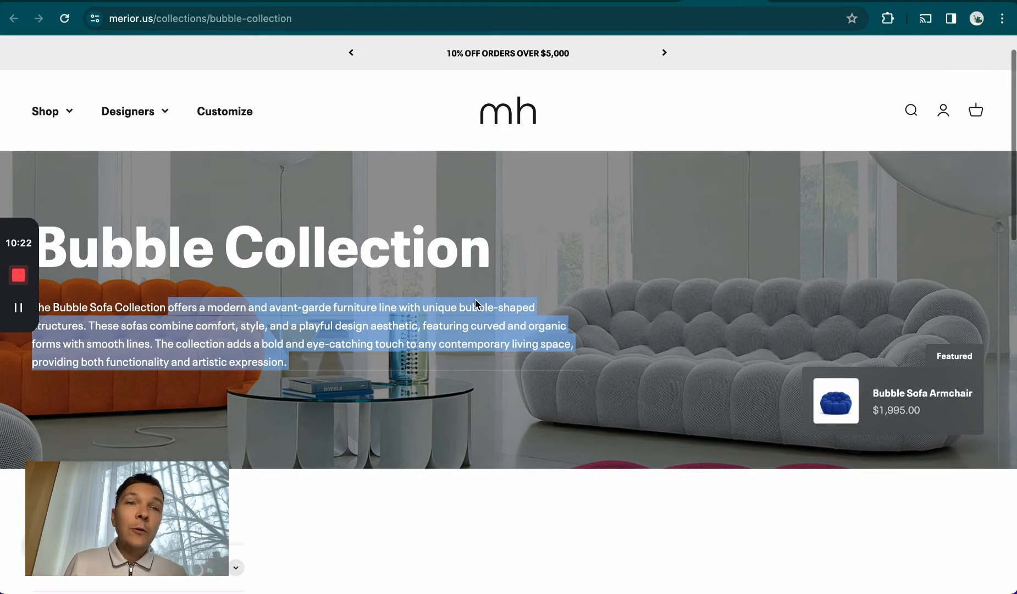
scroll(down, 3)
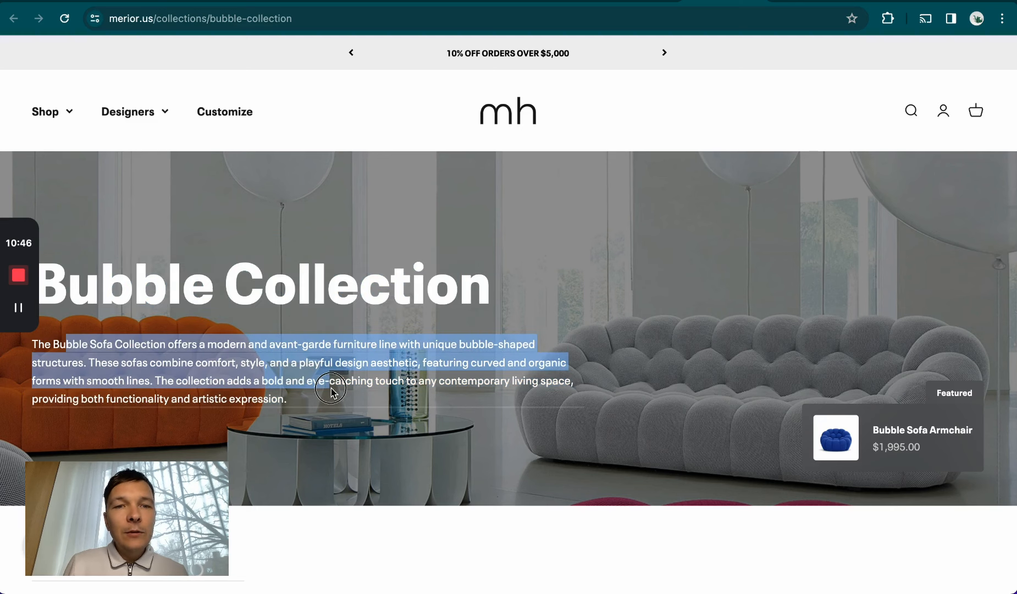
Step: Scroll down to the page footer and back through the product listing
scroll(down, 3)
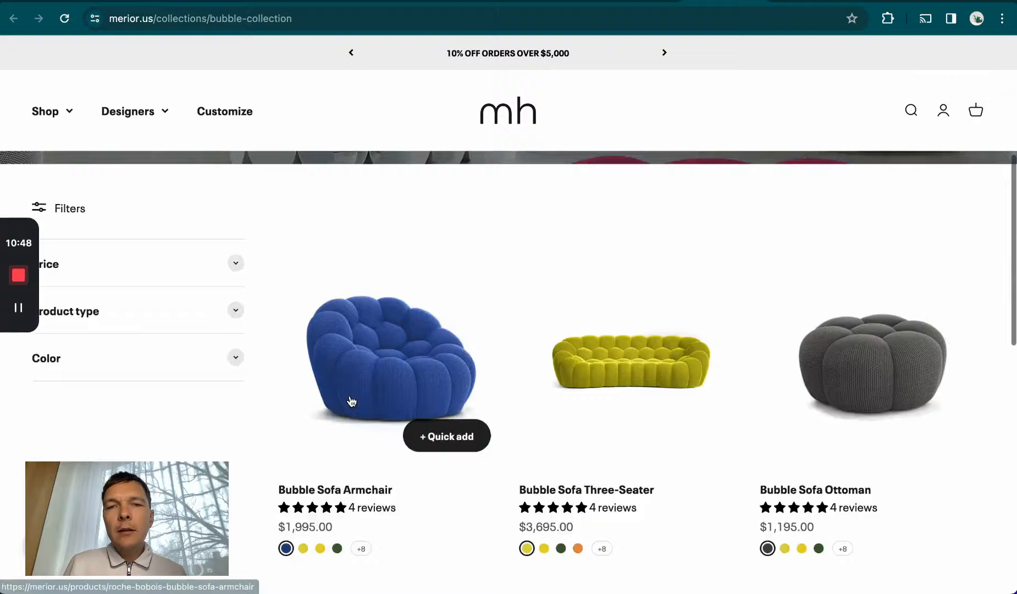
scroll(down, 3)
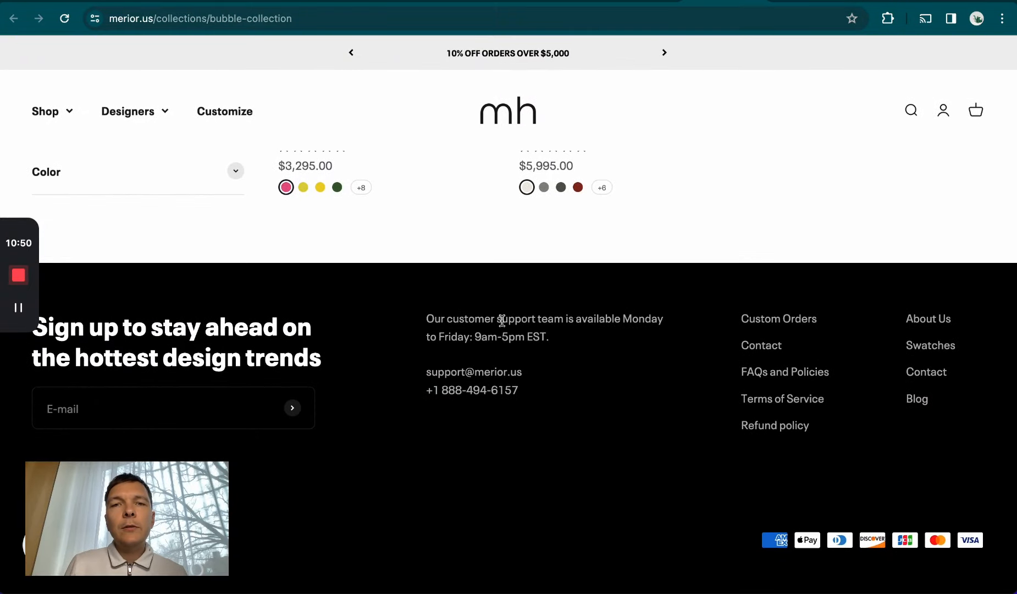
scroll(up, 3)
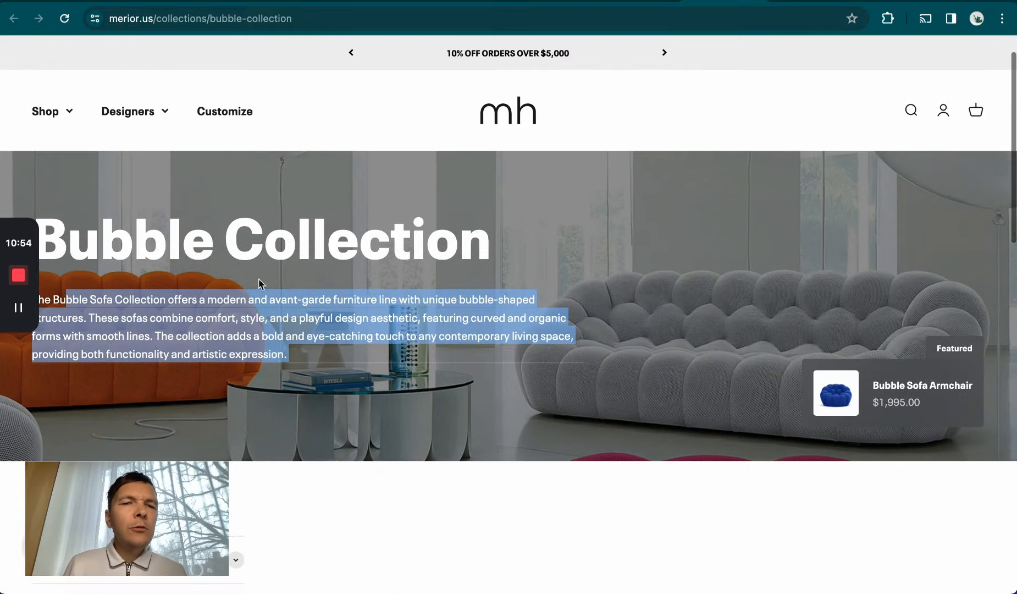
mouse_move(200, 322)
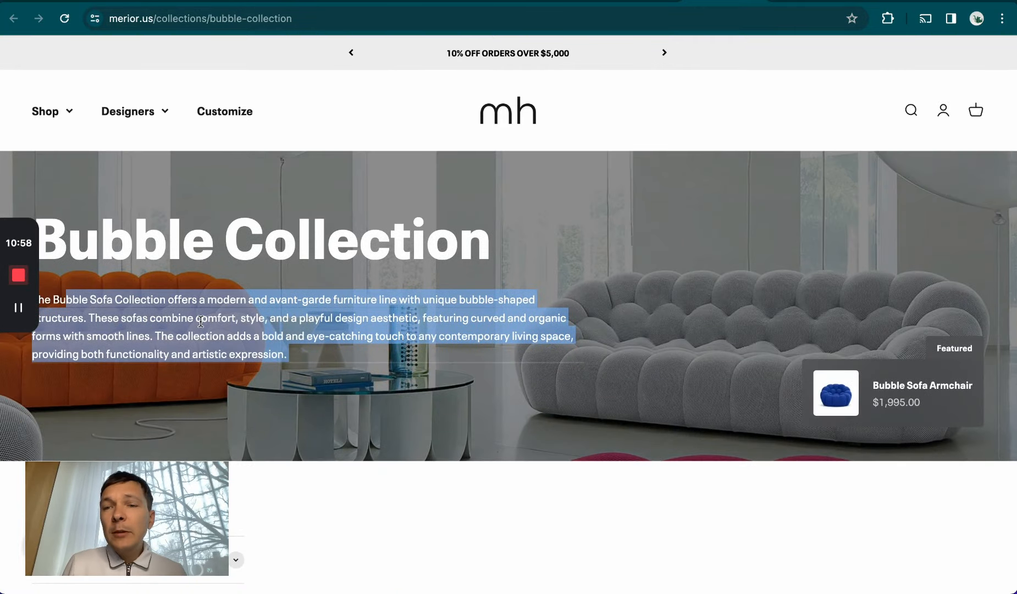
scroll(down, 3)
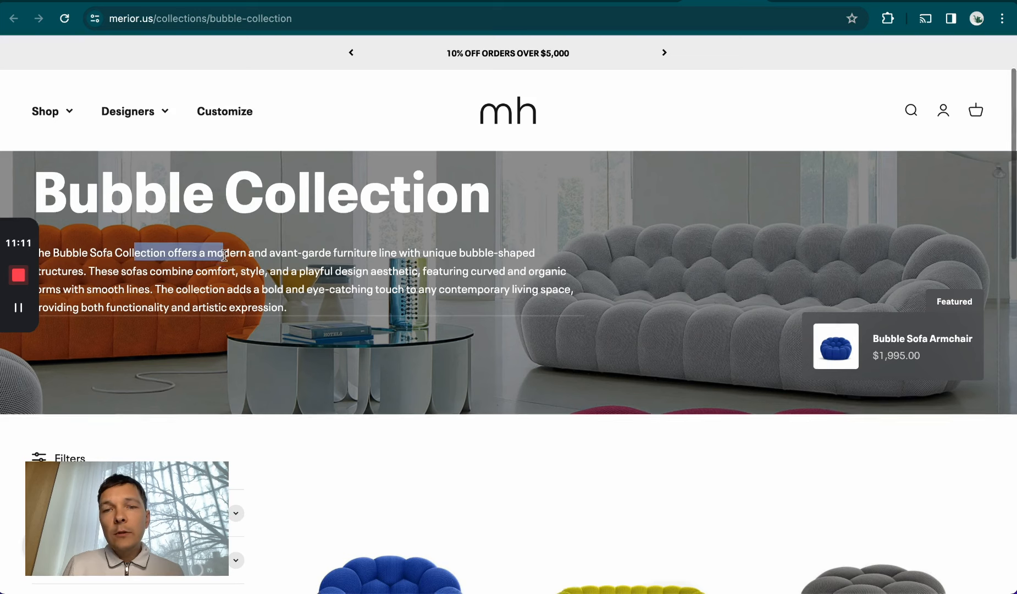
scroll(down, 3)
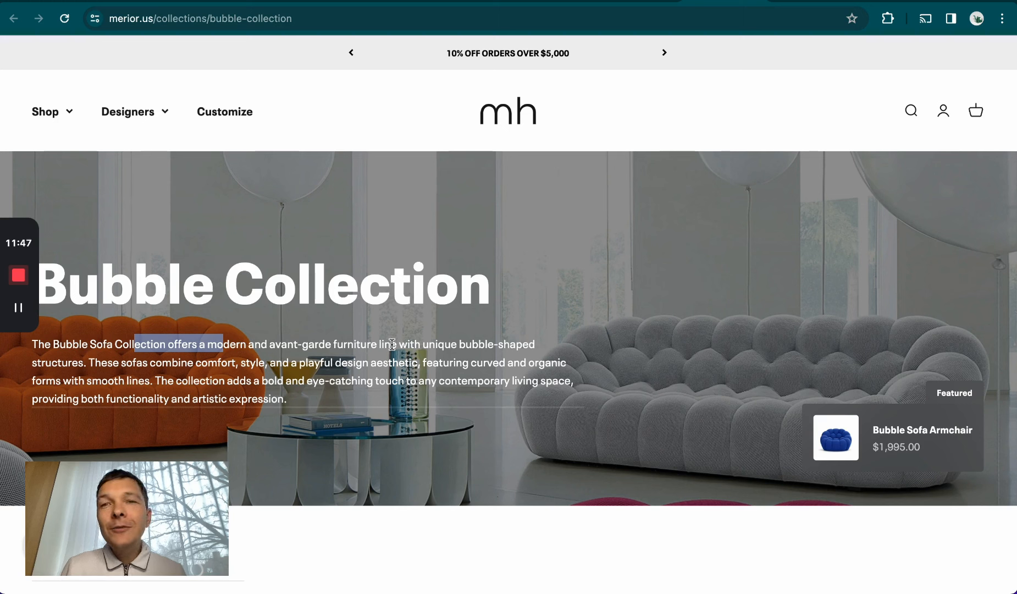
mouse_move(319, 481)
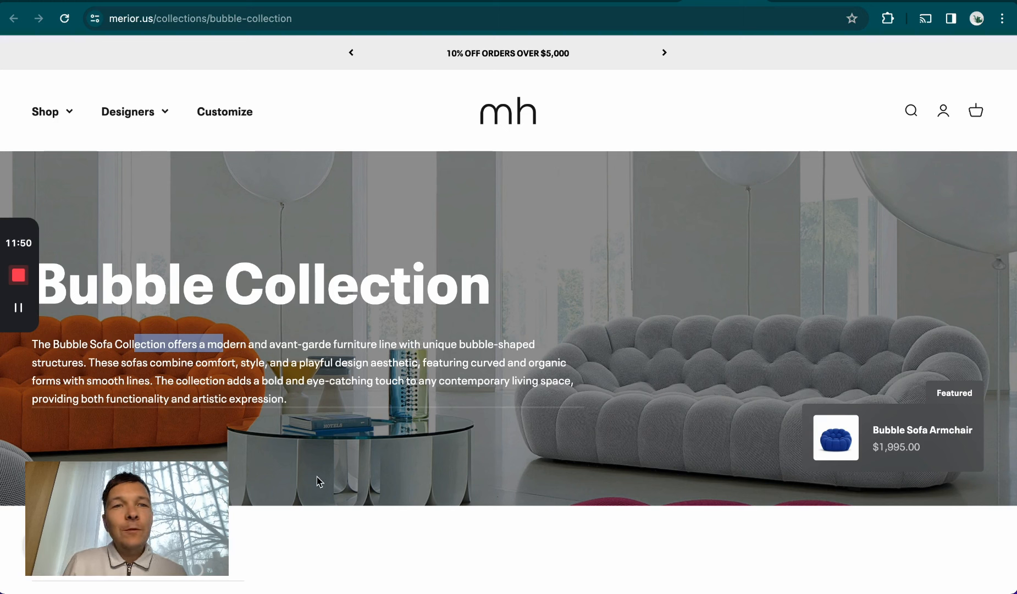
mouse_move(473, 213)
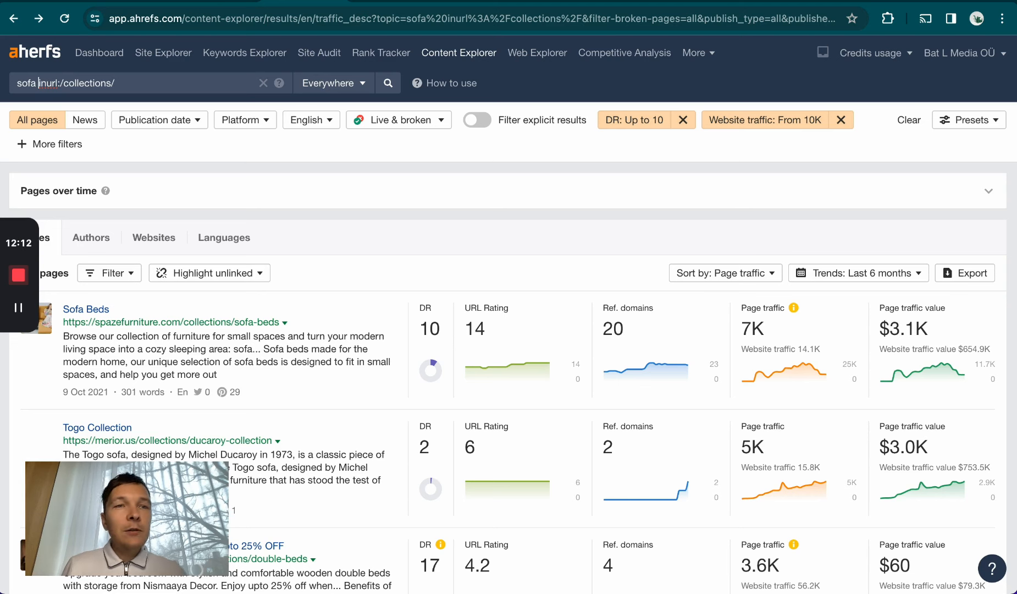
Step: Delete sofa from the Content Explorer query, leaving inurl:/collections/, and scroll the results
double_click(27, 82)
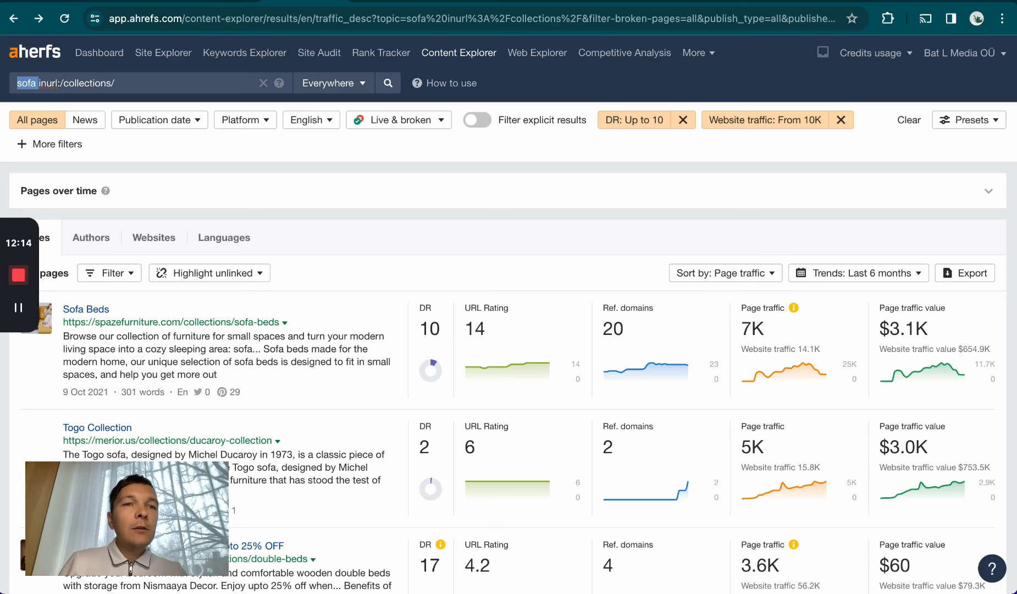
key(Backspace)
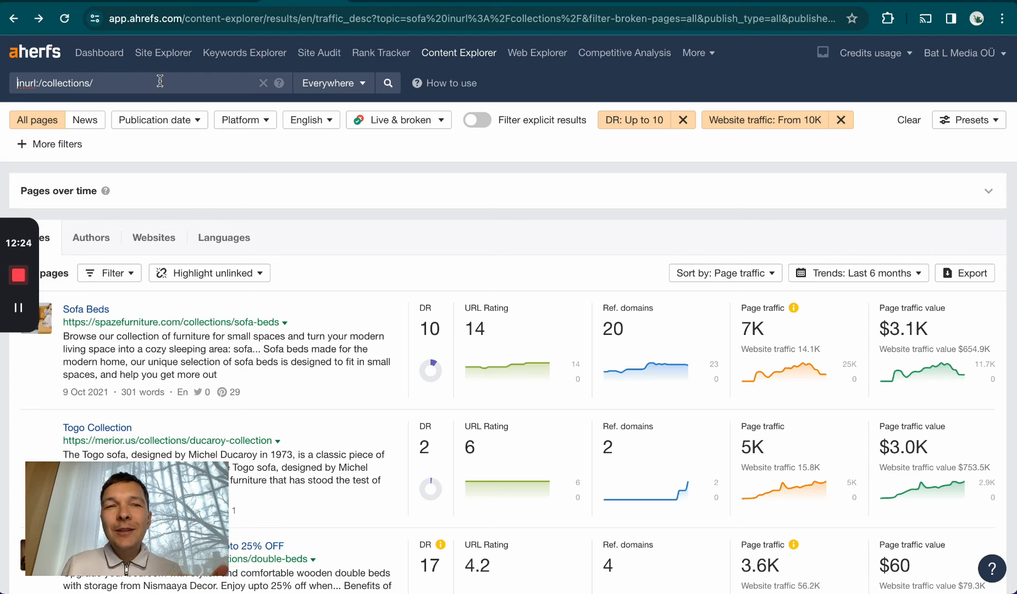
scroll(down, 3)
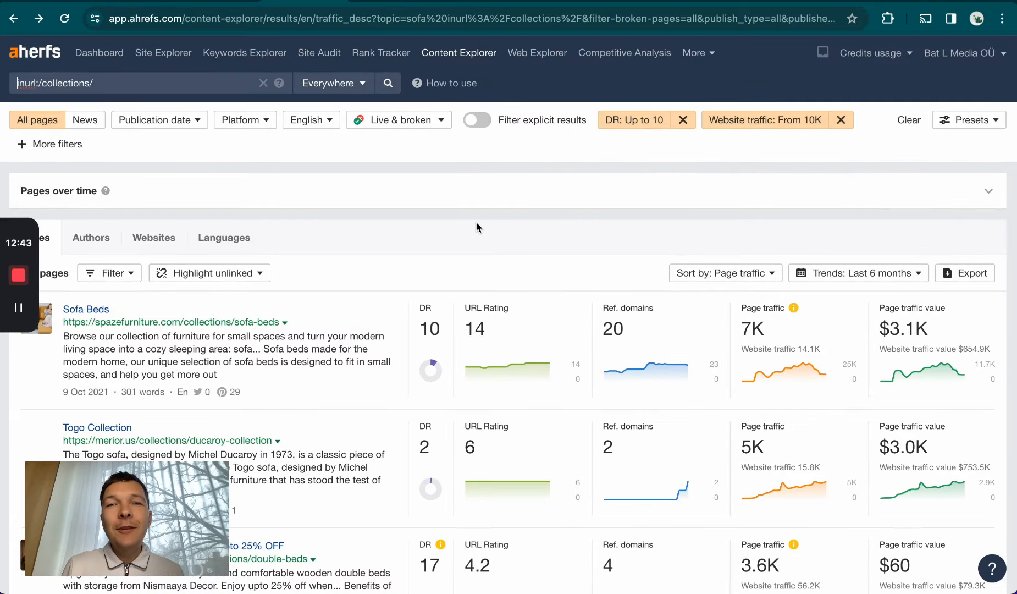
mouse_move(361, 241)
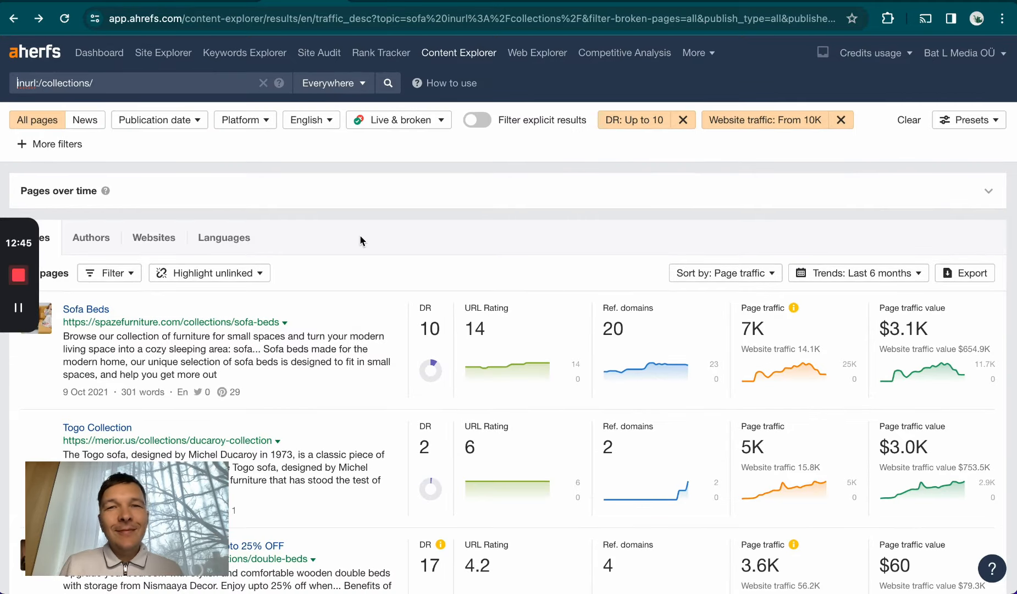